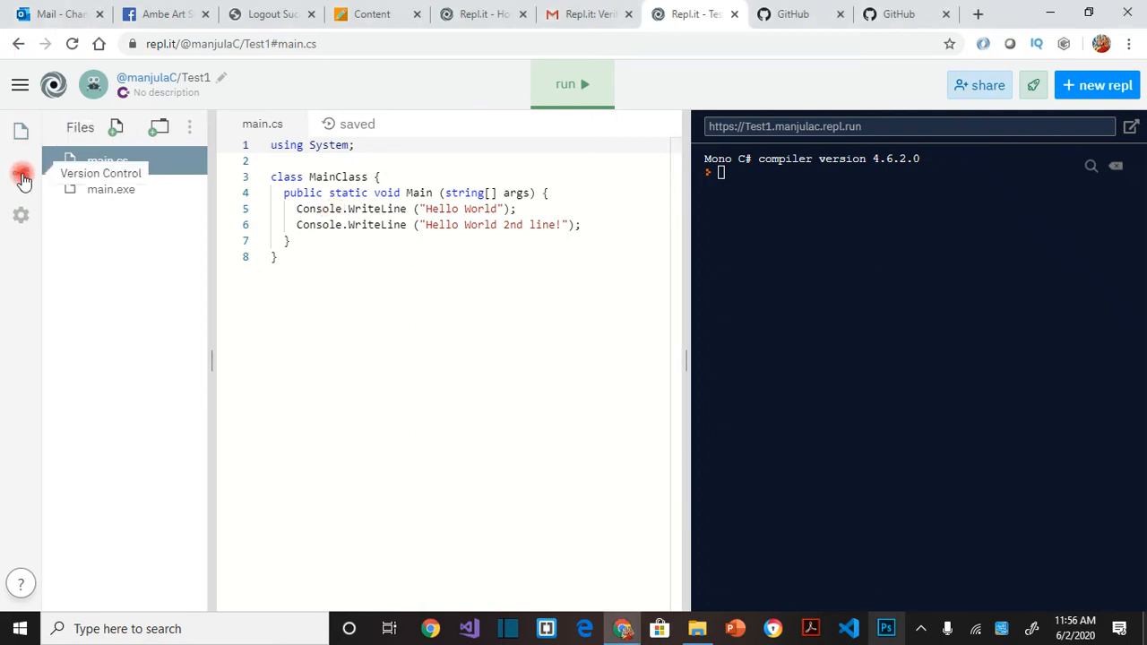
# - Show the Test1 project's commit list and bring up the Connect to GitHub prompt
pyautogui.click(22, 174)
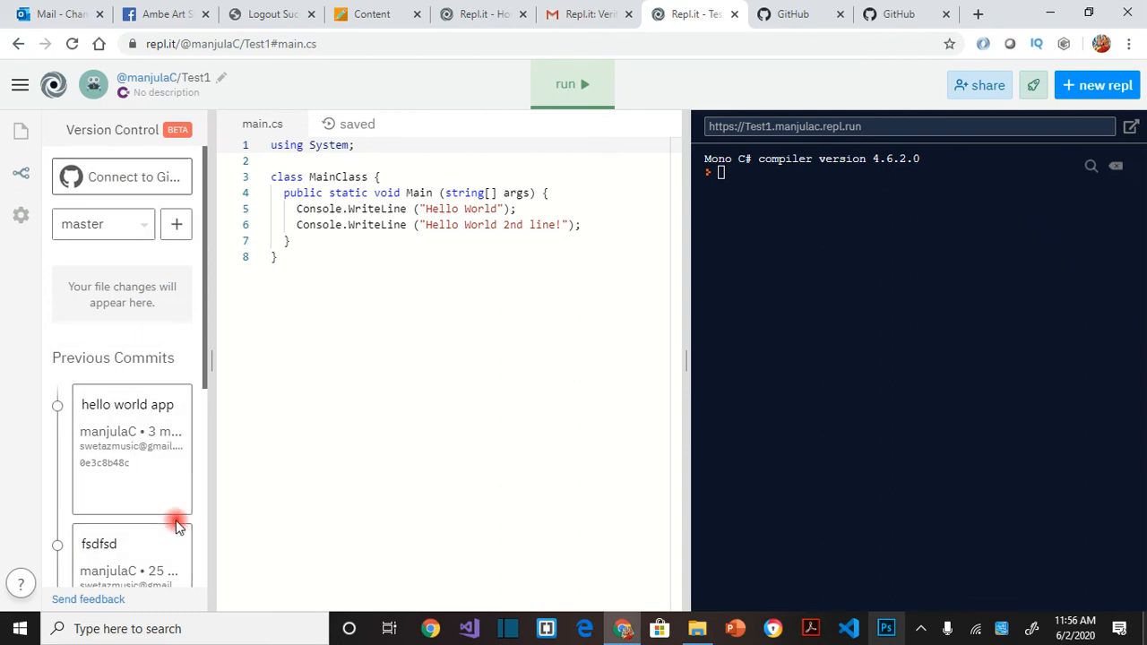
pyautogui.moveTo(158, 88)
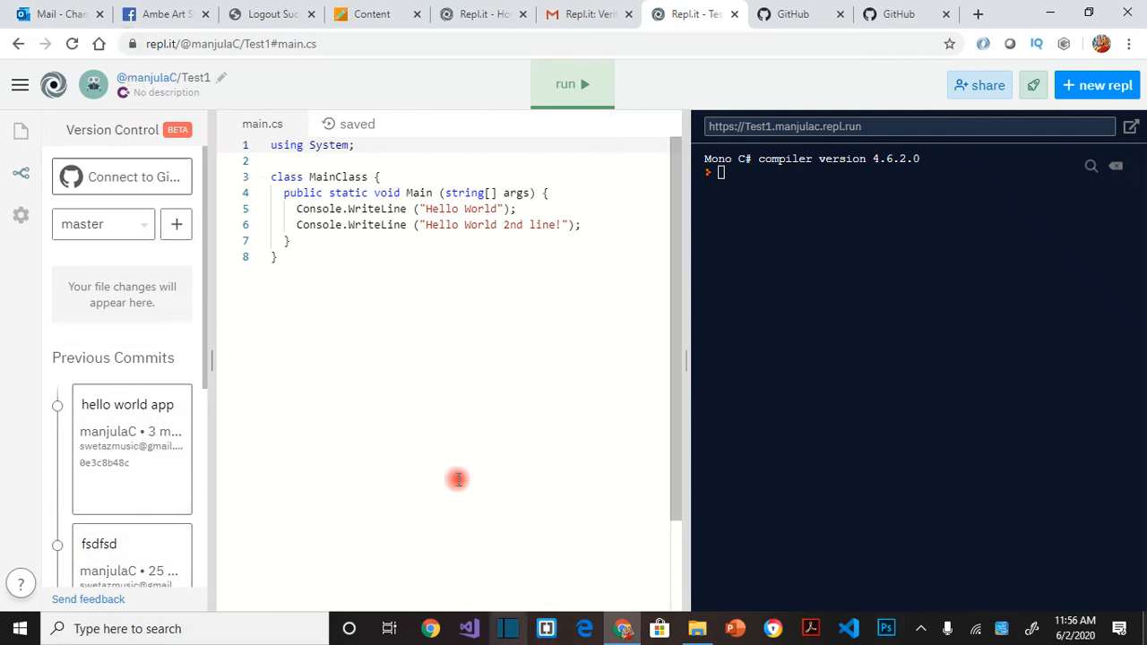
pyautogui.click(121, 177)
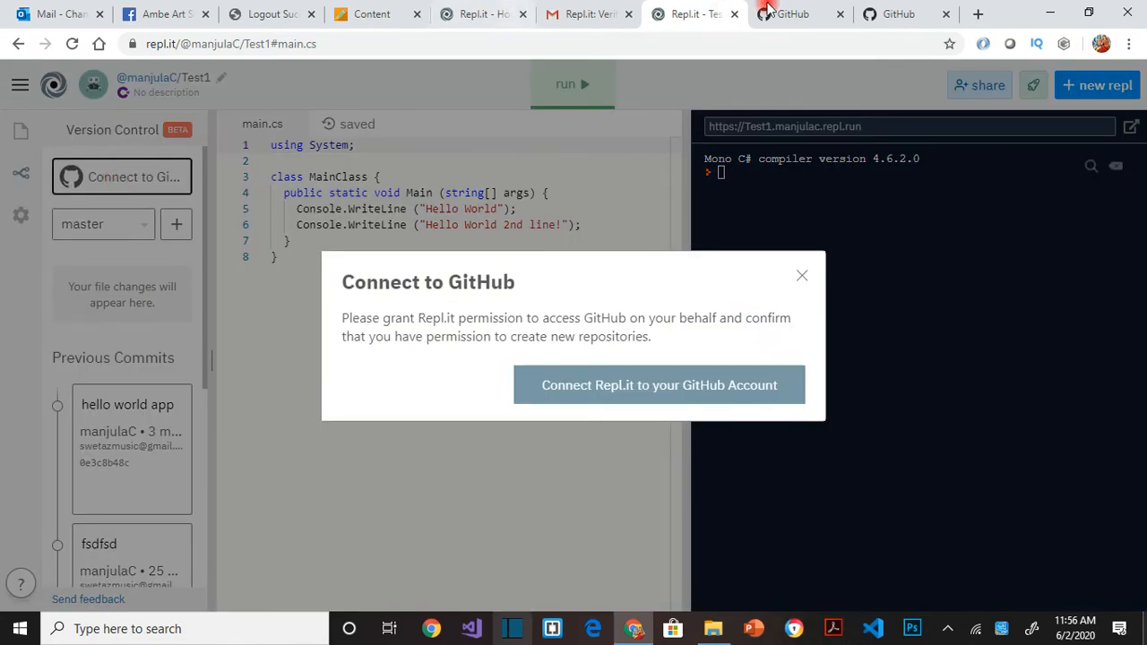
# - Connect Repl.it to the GitHub account, reaching GitHub's authorization page
pyautogui.click(792, 15)
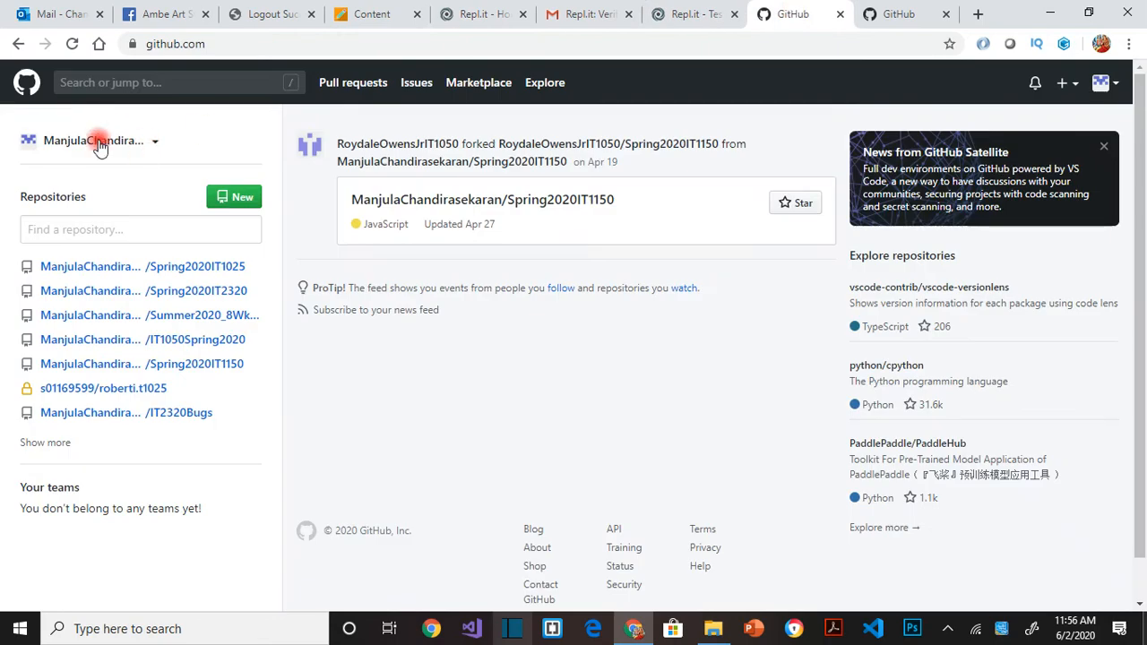
pyautogui.click(685, 14)
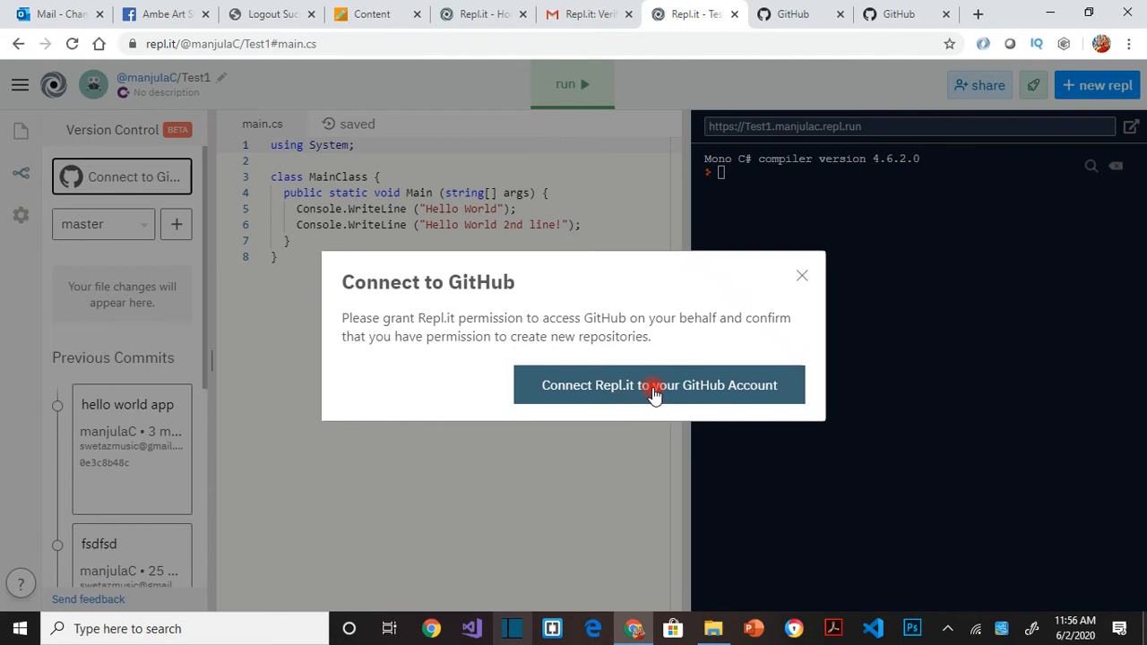
pyautogui.moveTo(341, 317); pyautogui.dragTo(387, 319)
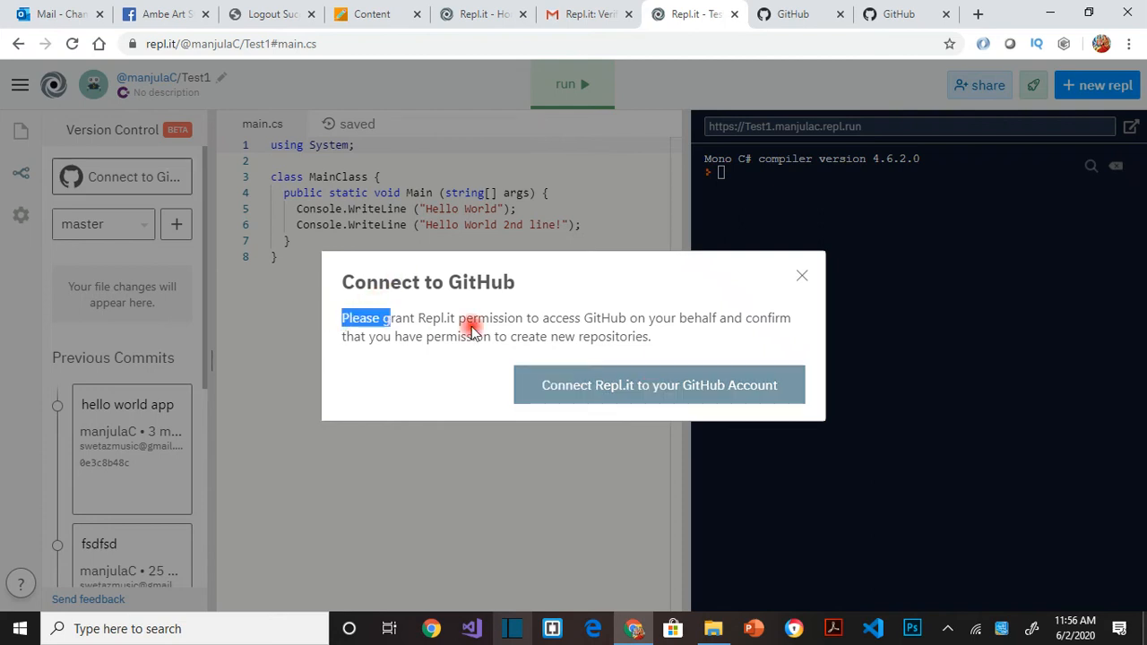
pyautogui.moveTo(386, 319); pyautogui.dragTo(654, 338)
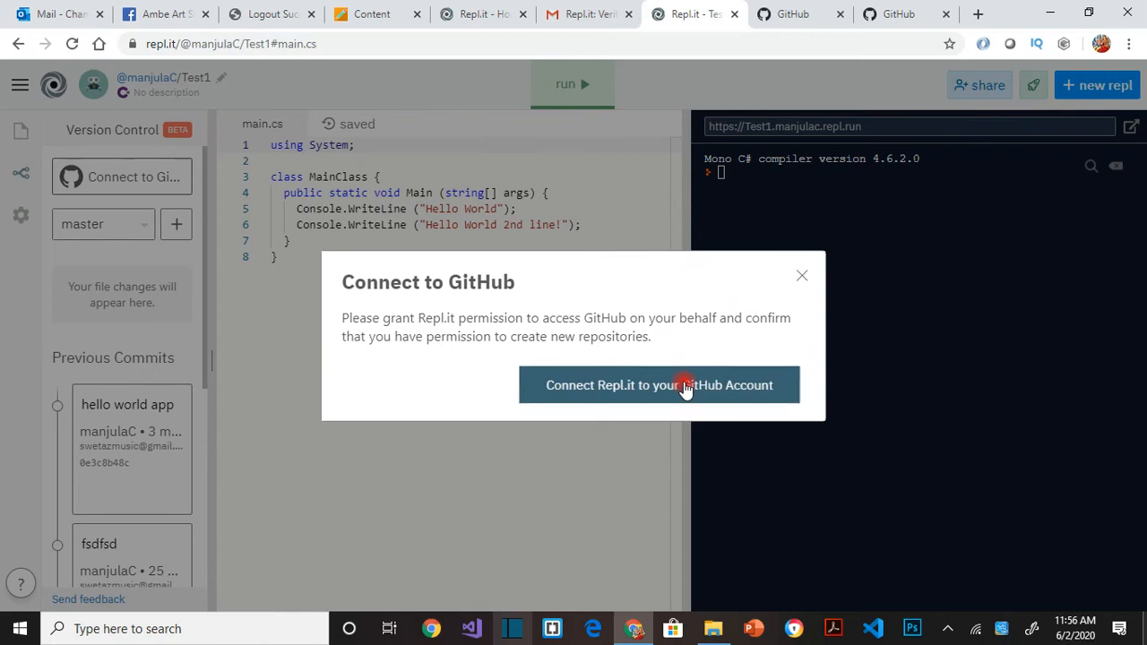
pyautogui.click(660, 385)
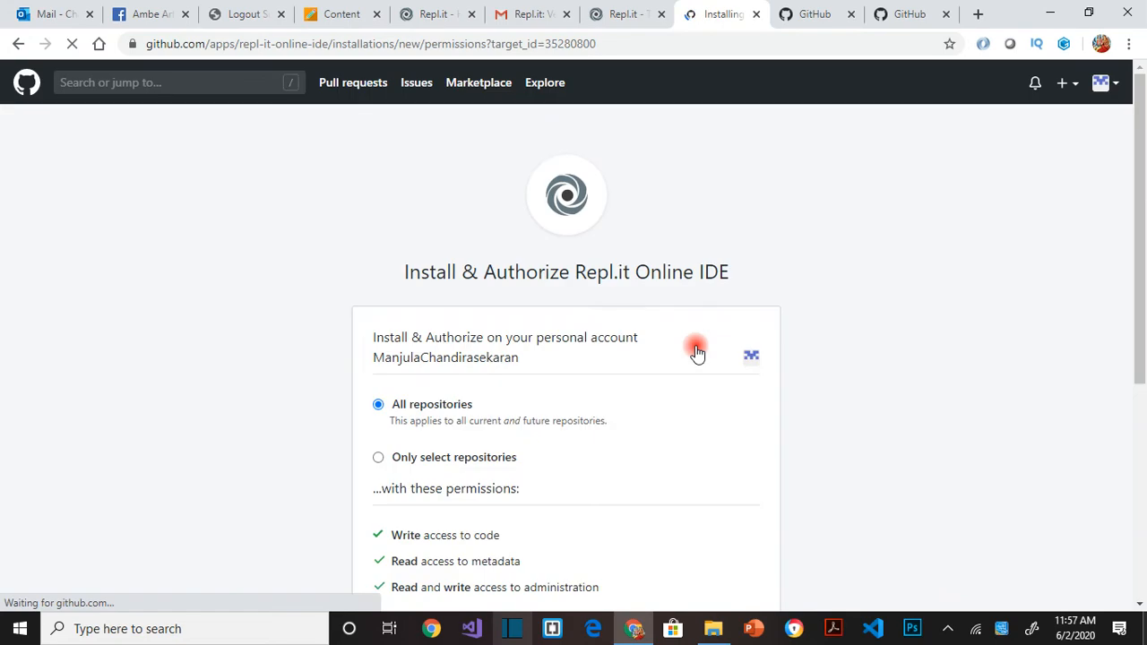
# - Install and authorize the Repl.it Online IDE app for all repositories, then return to the project
pyautogui.scroll(-3)
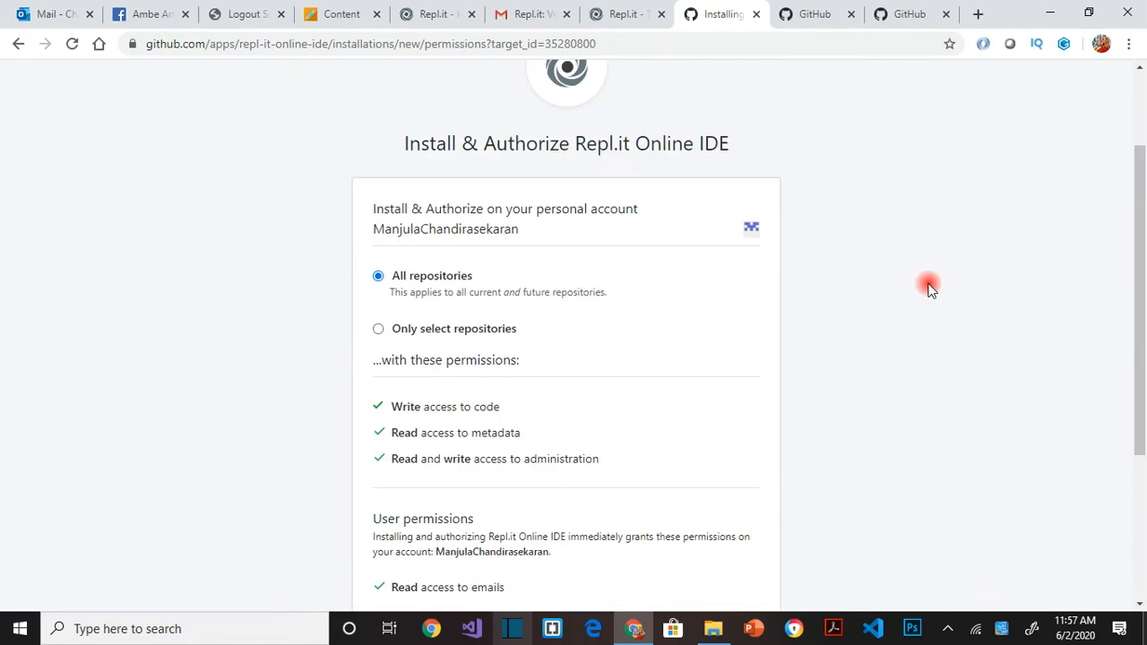
pyautogui.scroll(-3)
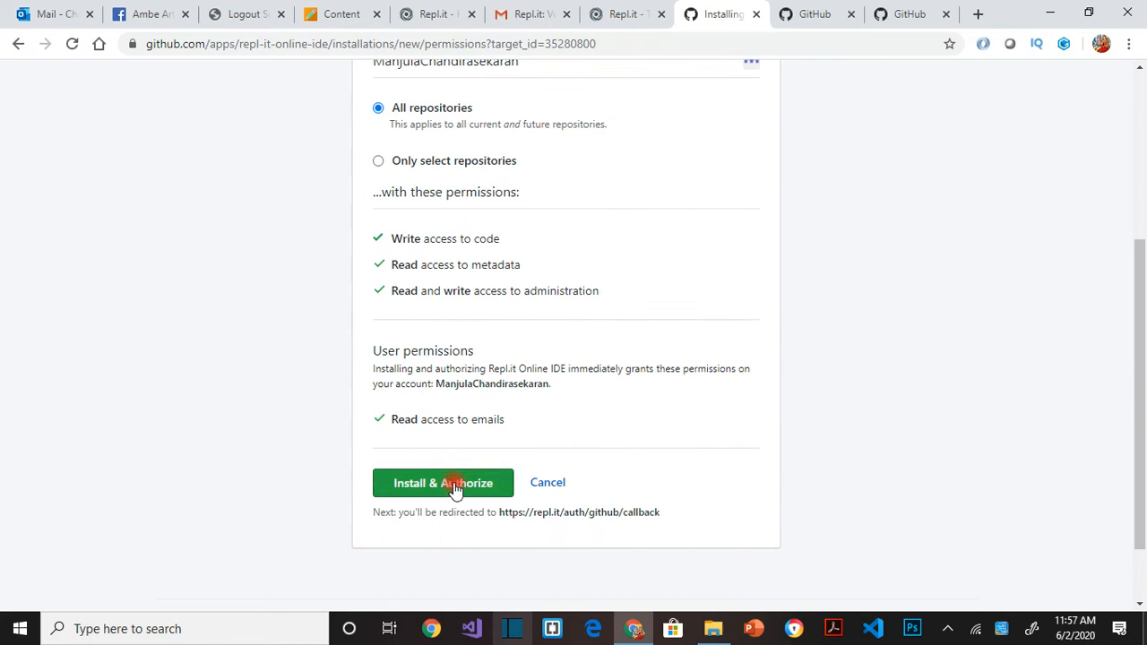
pyautogui.click(442, 482)
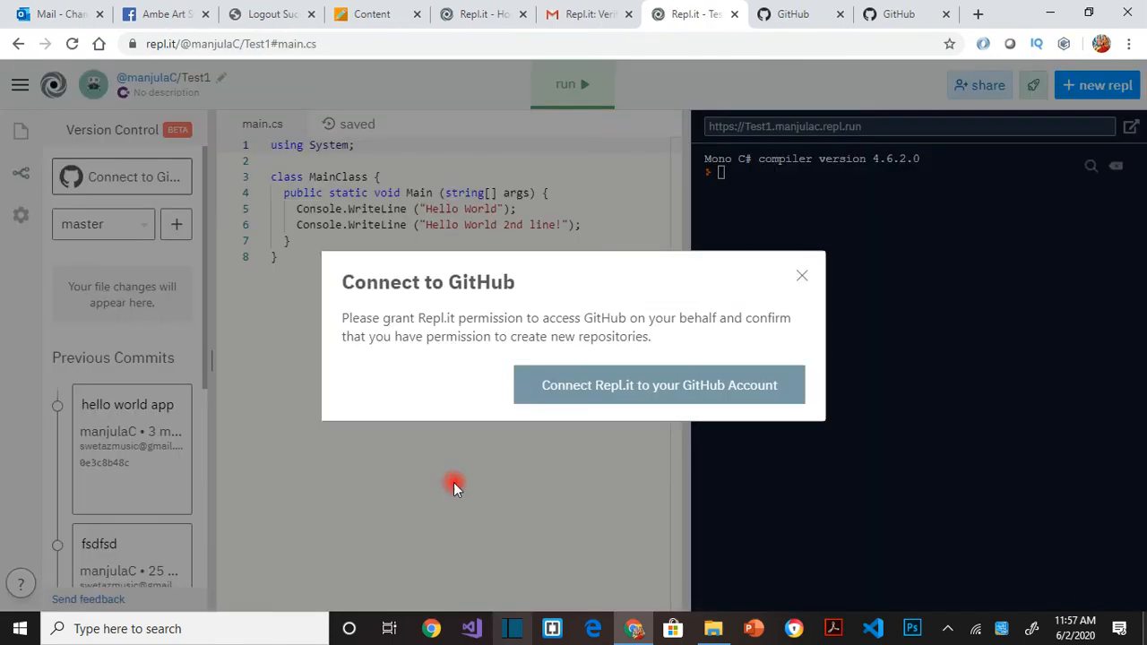
pyautogui.click(802, 276)
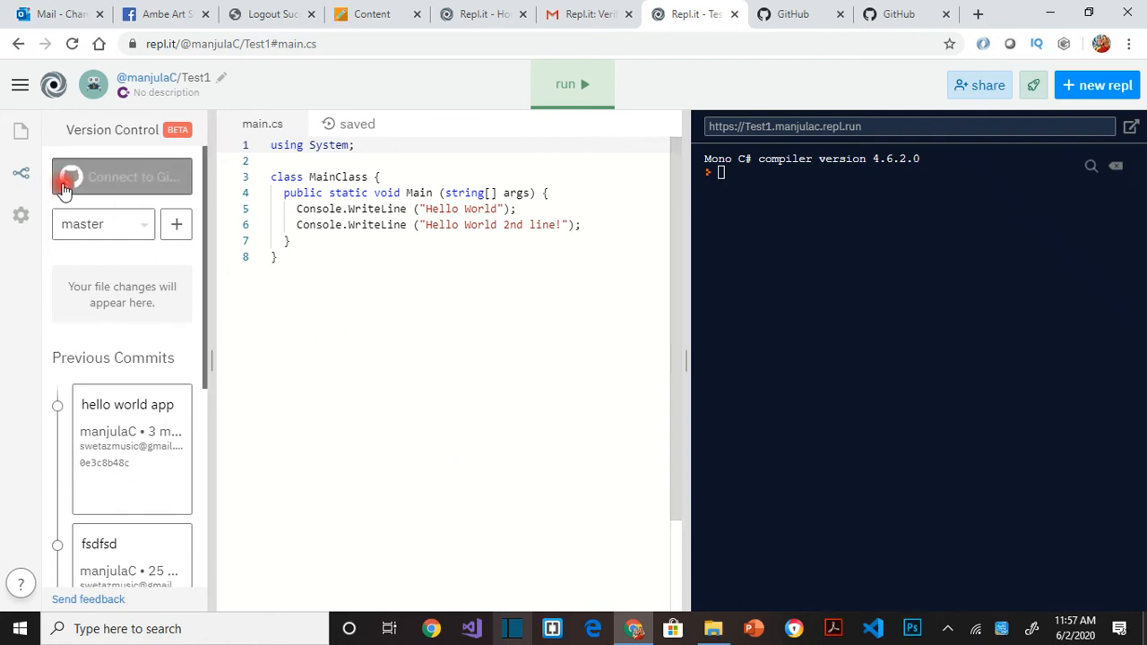
# - Create a private GitHub repository named Test1 so the project is up to date with master
pyautogui.click(107, 177)
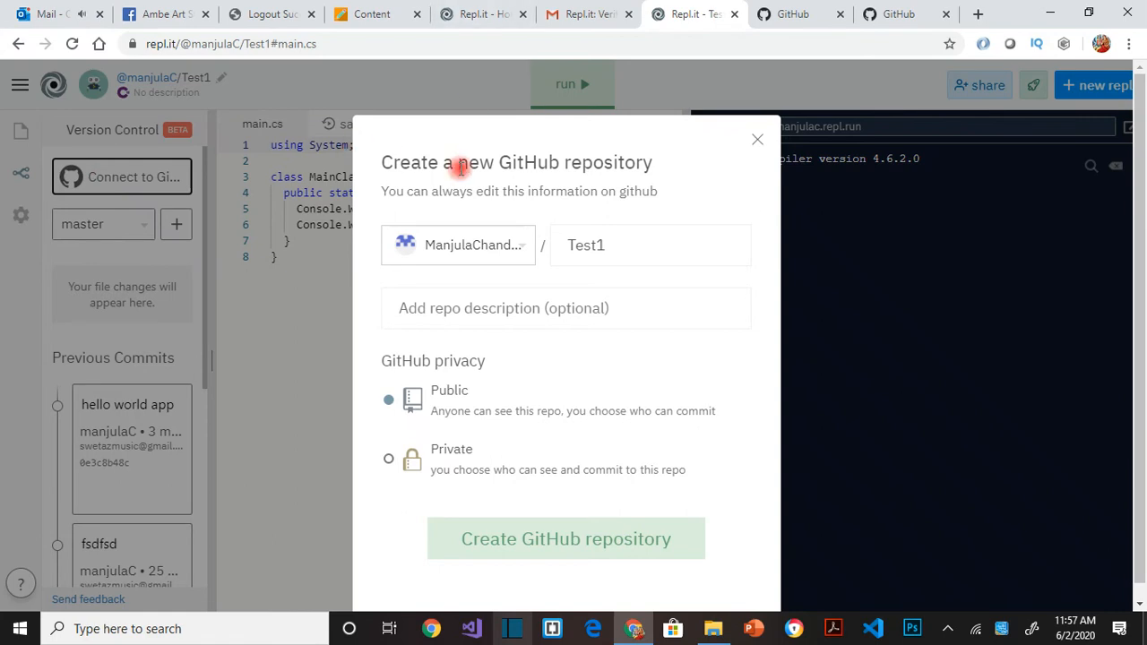
pyautogui.doubleClick(584, 243)
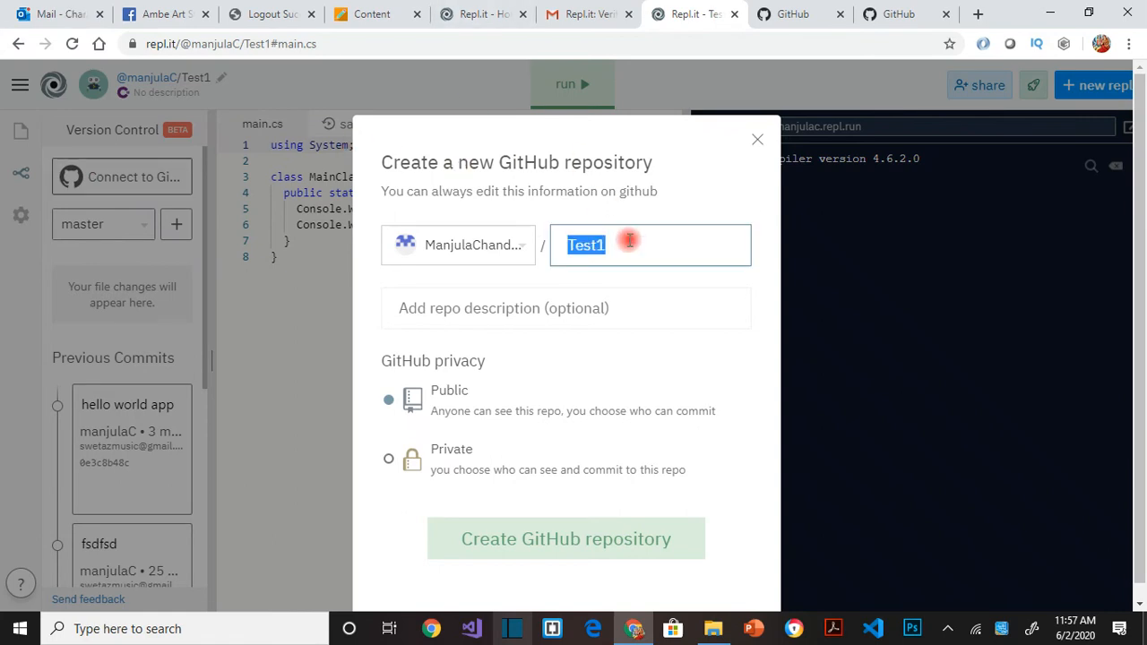
pyautogui.click(638, 250)
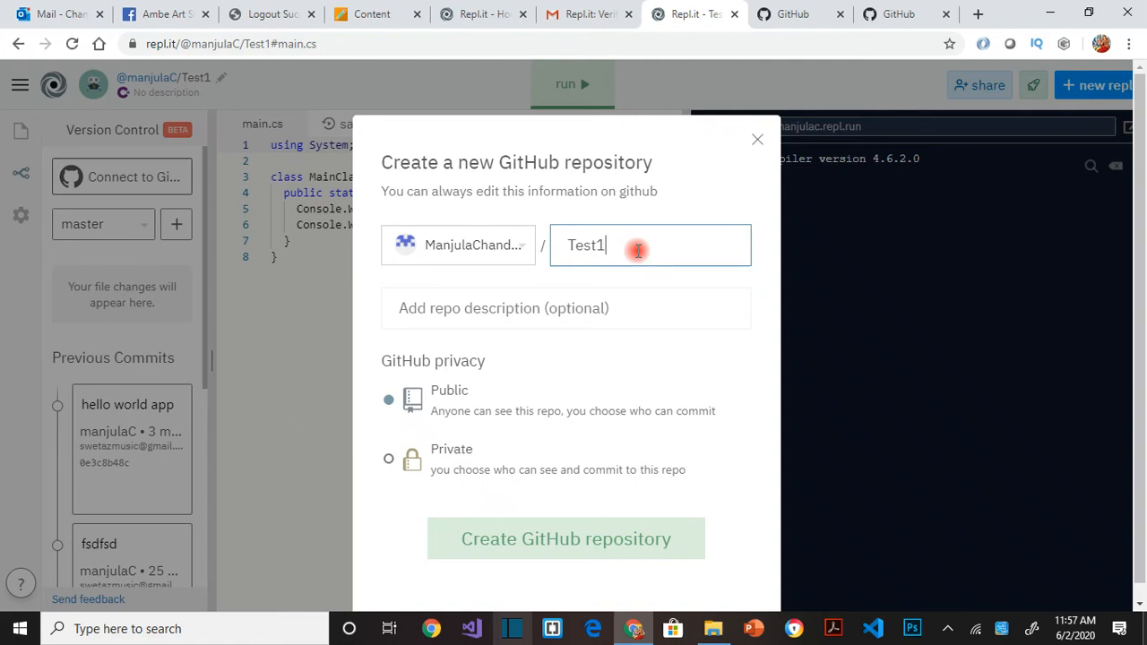
pyautogui.moveTo(468, 254)
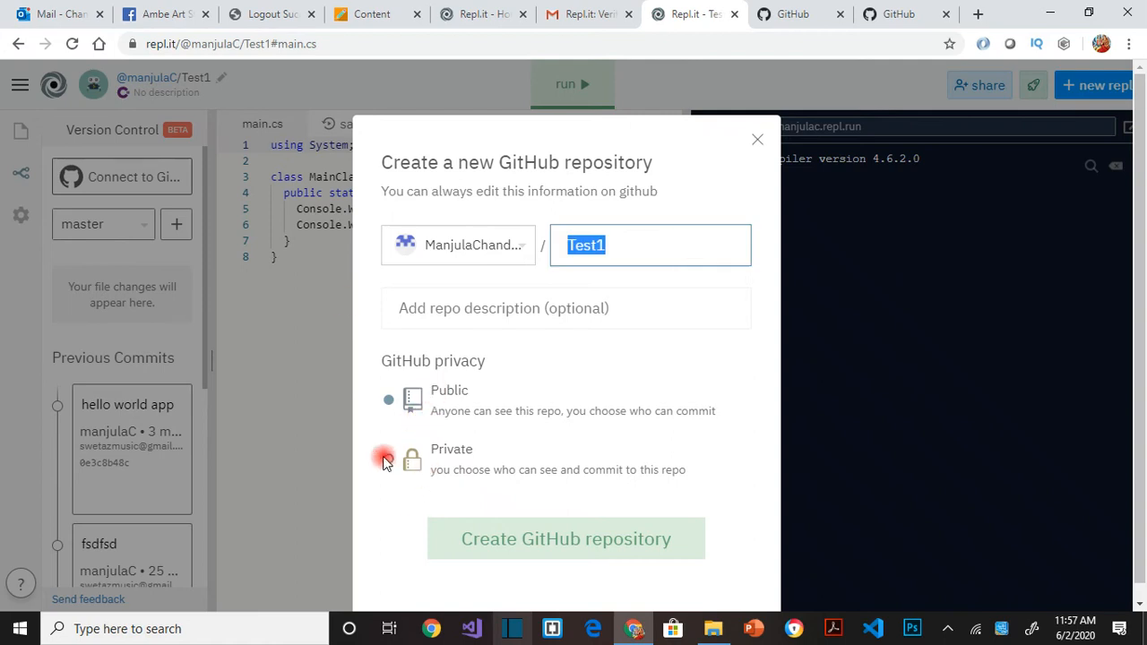
pyautogui.click(387, 462)
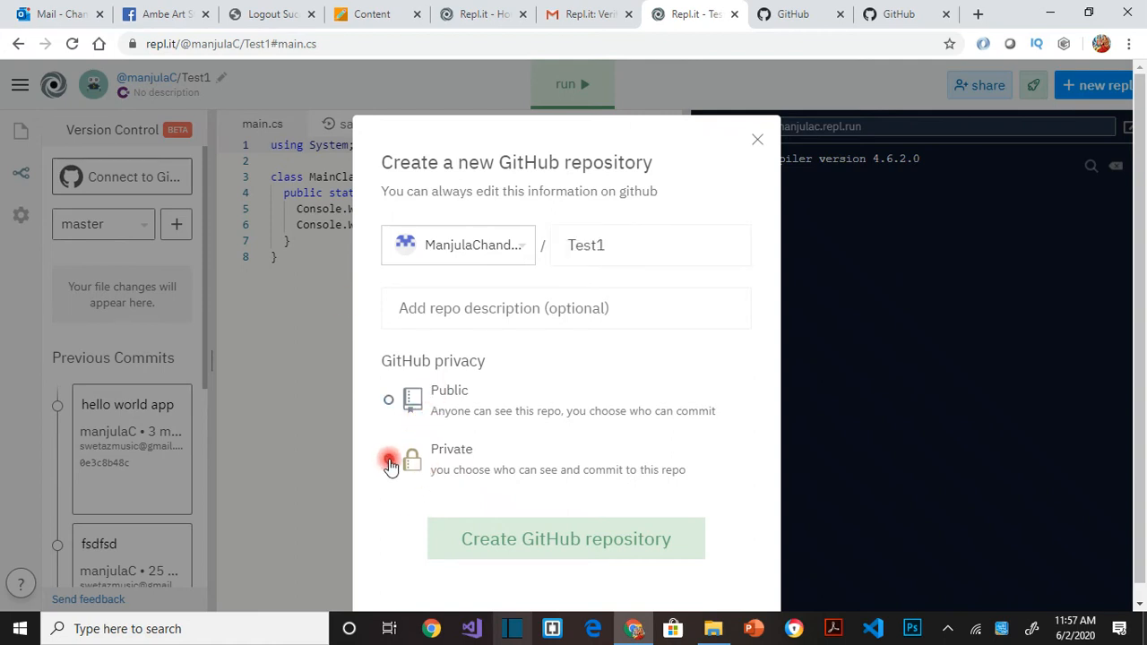
pyautogui.click(567, 538)
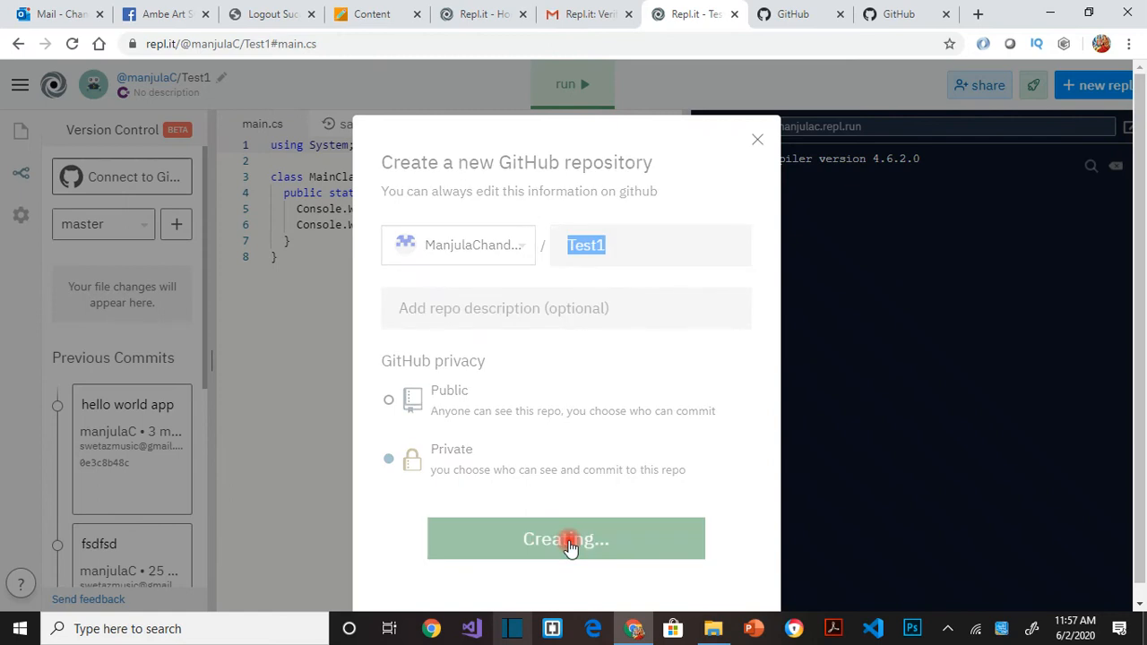
pyautogui.click(569, 538)
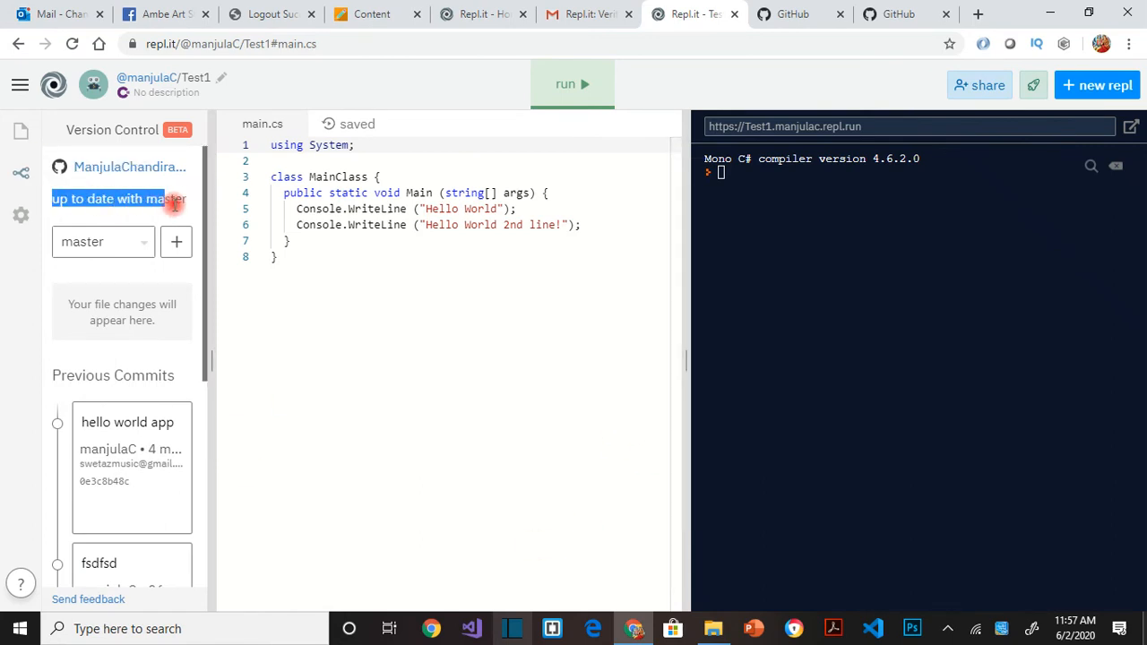
# - Reload GitHub, find the new private Test1 repository and view its hello-world main.cs
pyautogui.click(792, 15)
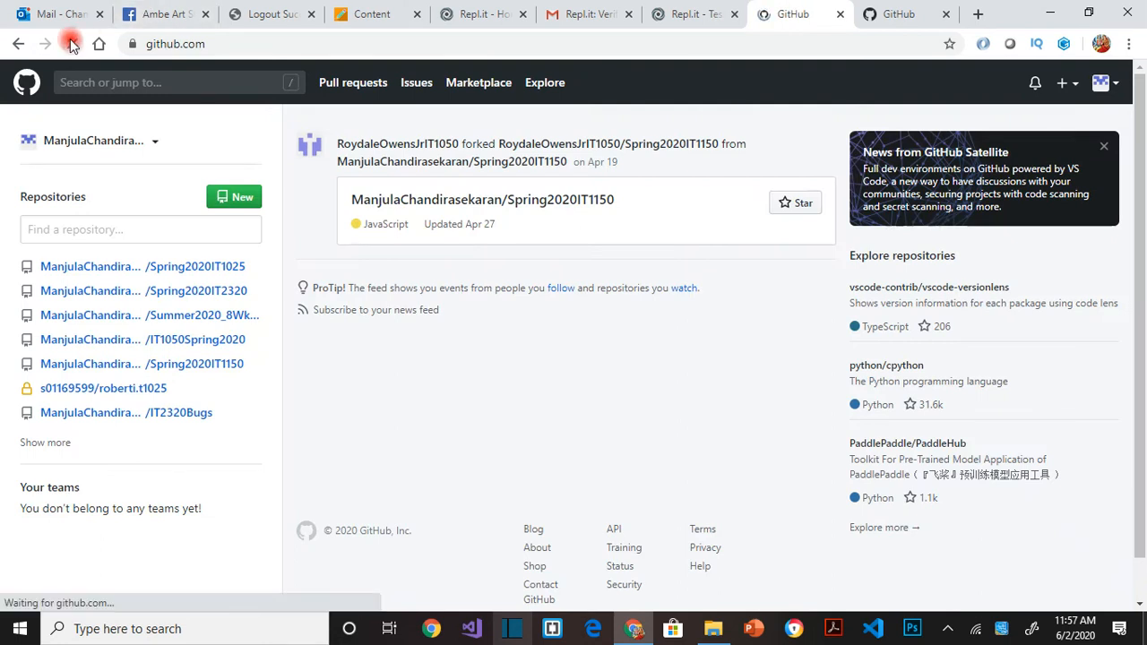
pyautogui.click(68, 43)
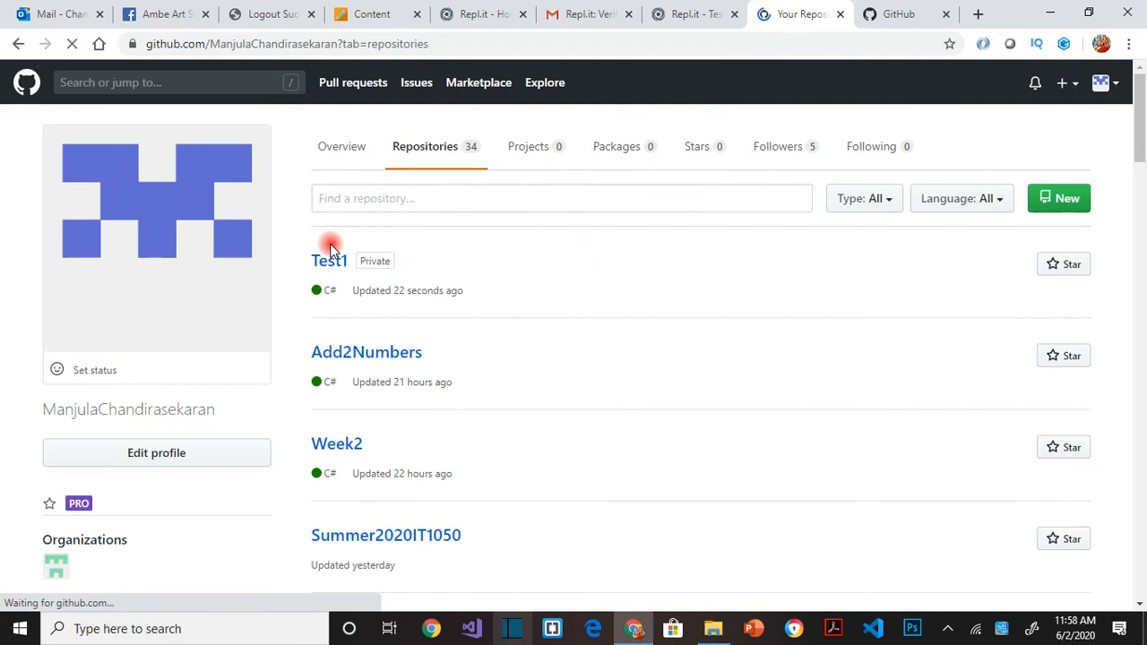
pyautogui.click(328, 261)
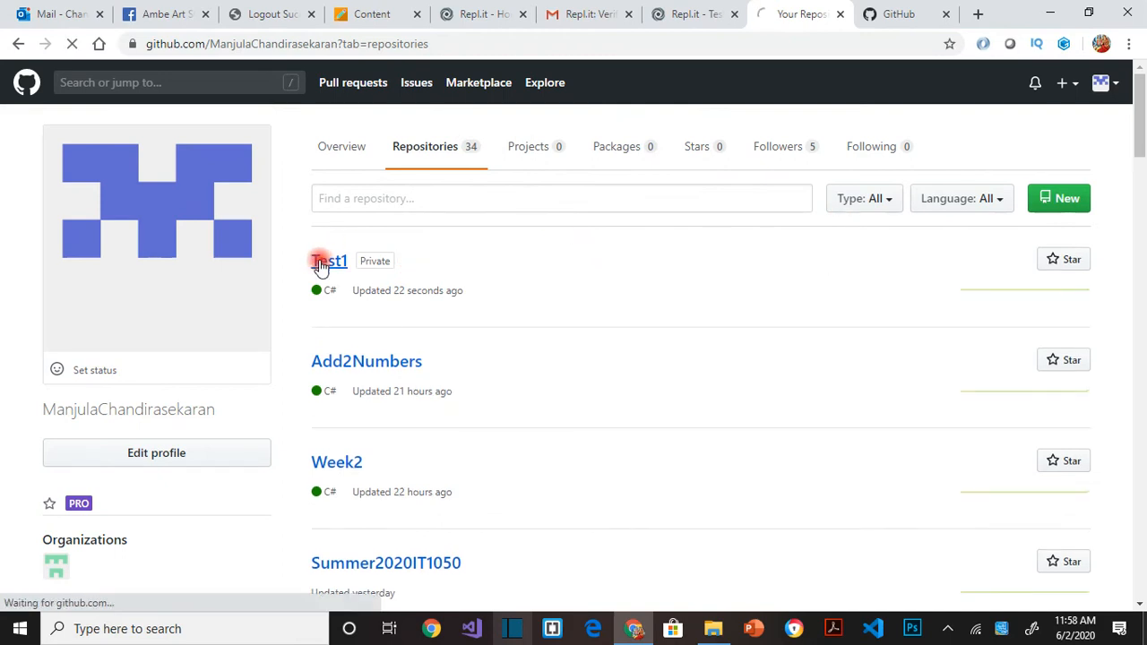
pyautogui.click(330, 262)
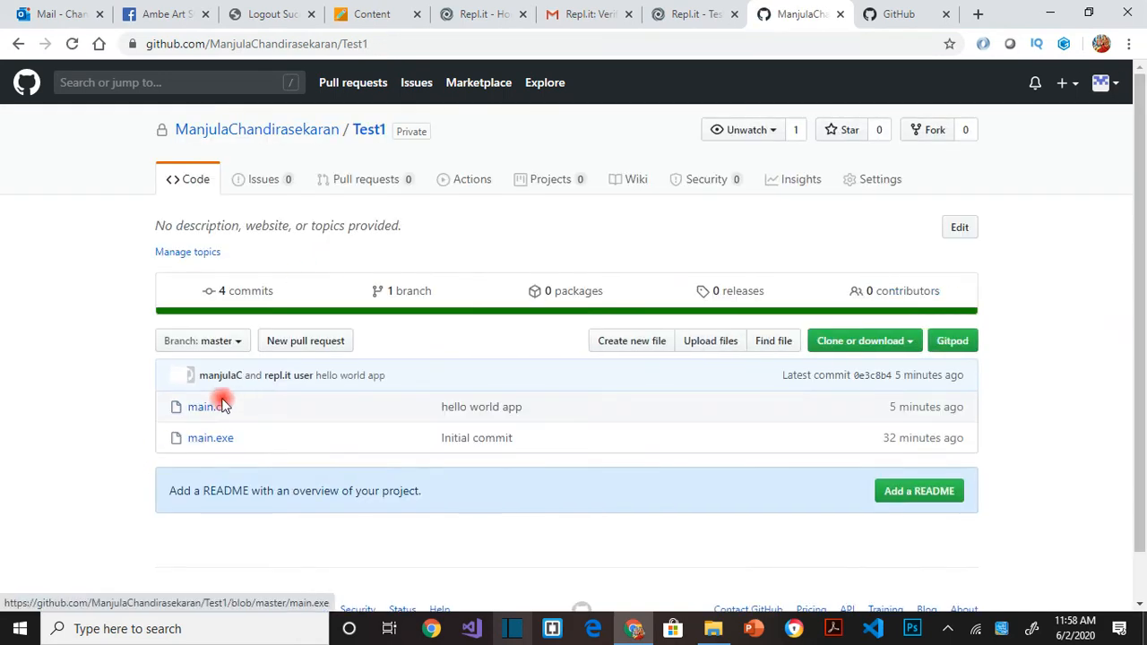
pyautogui.click(199, 407)
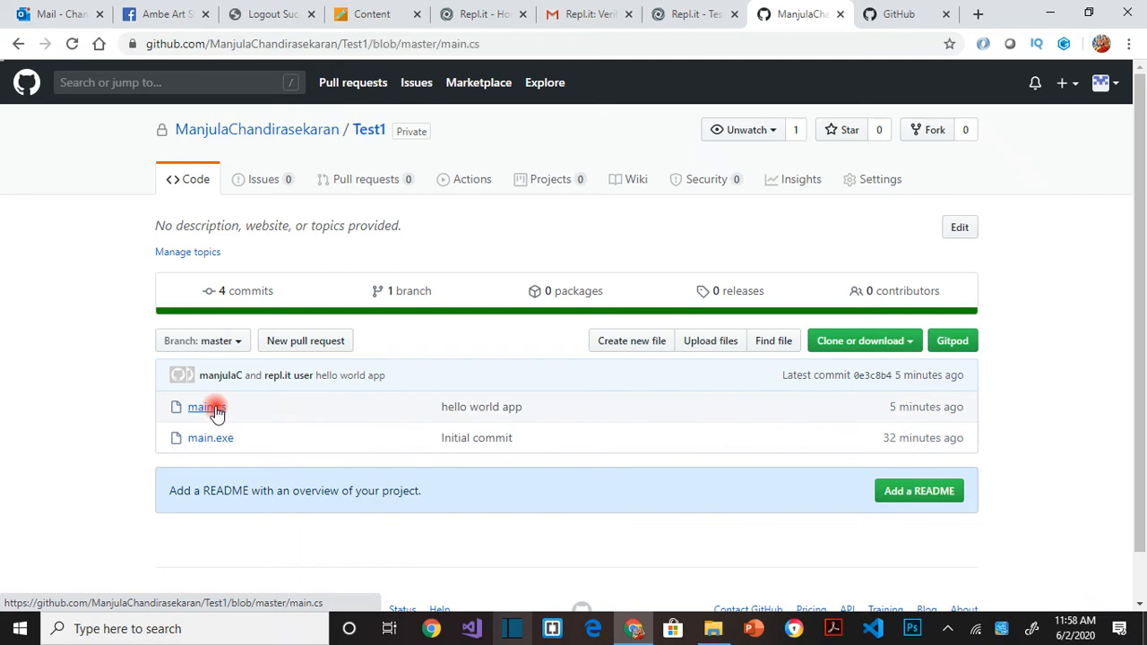
pyautogui.click(199, 407)
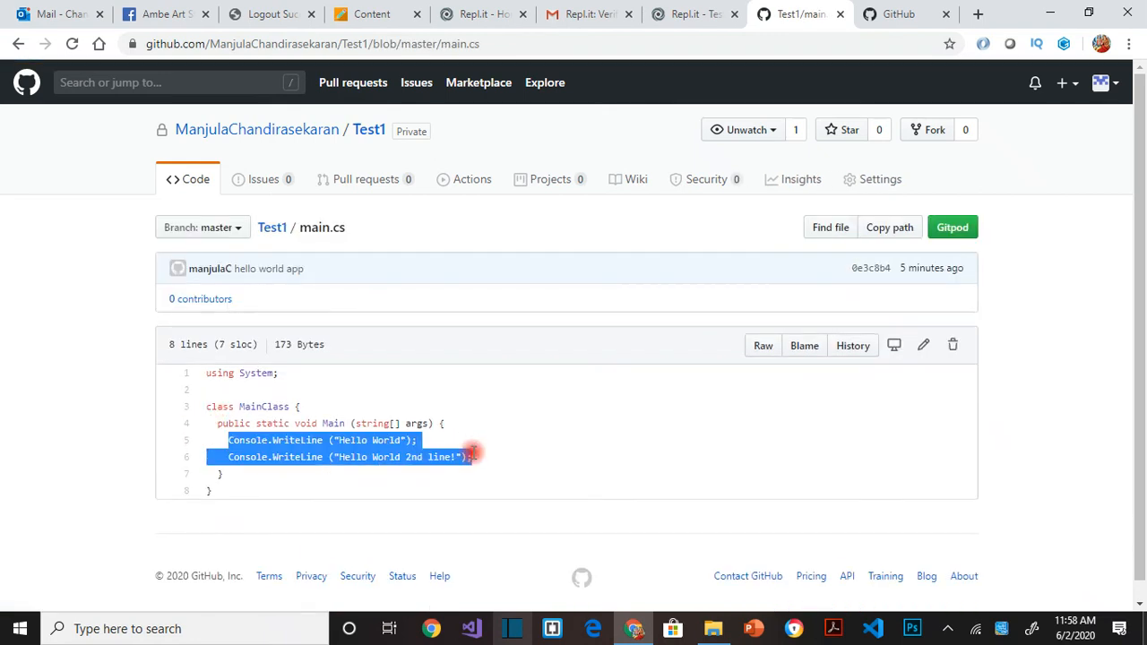
pyautogui.click(695, 14)
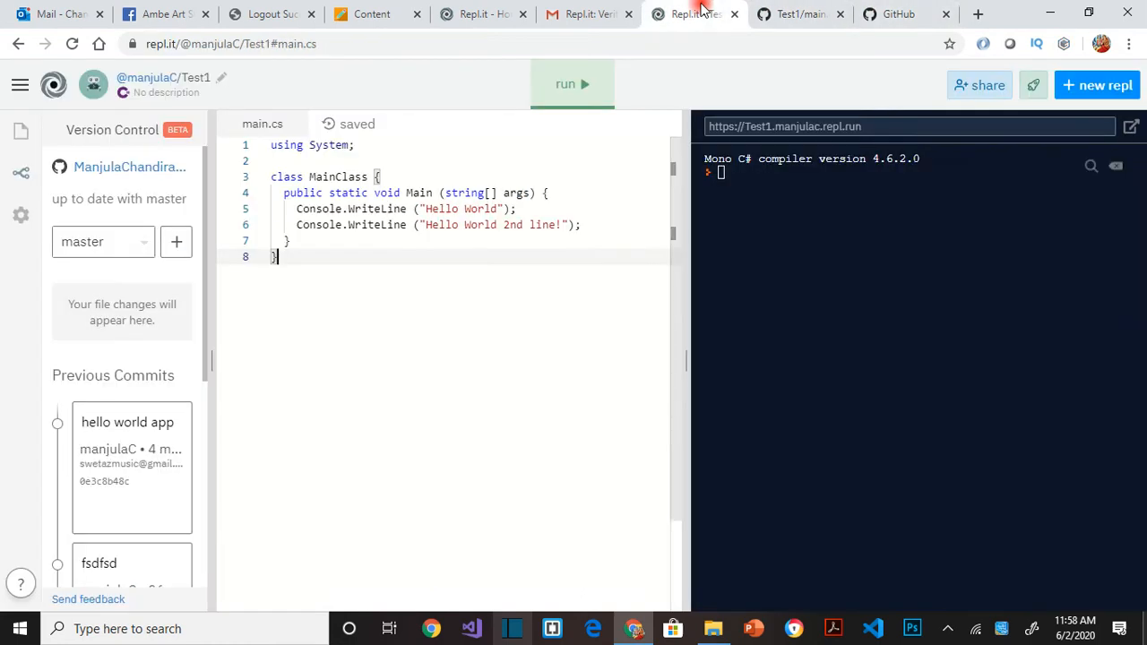
# - Replace the Hello World 2nd line! statement with Console.WriteLine("Hello Hi!"); and run the program
pyautogui.click(797, 15)
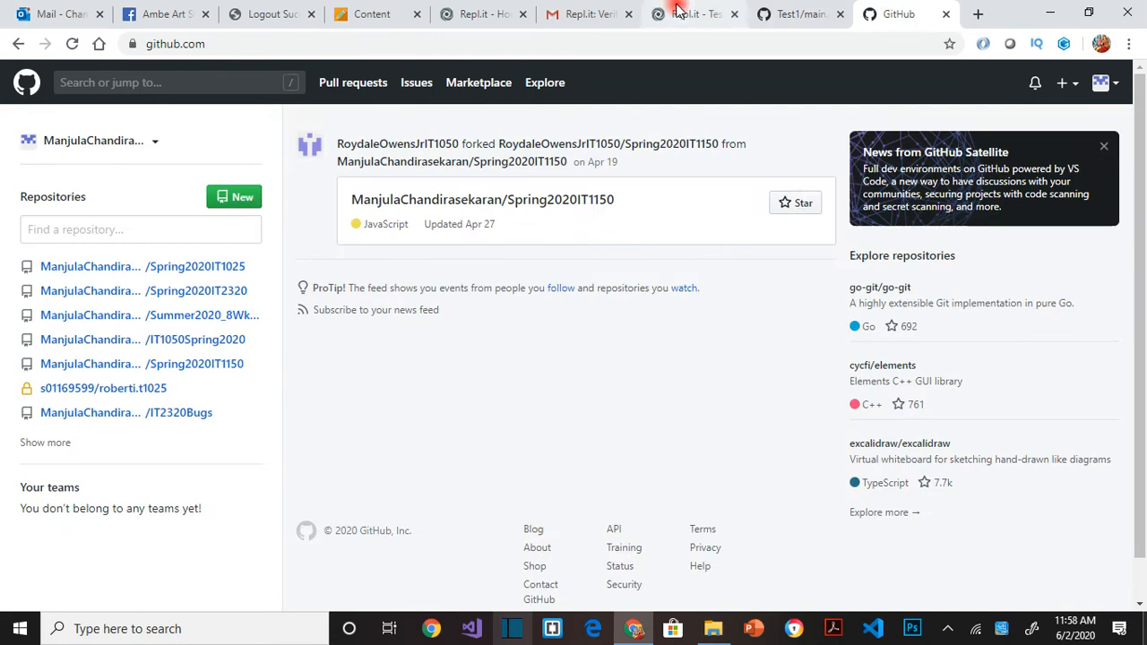
pyautogui.click(689, 15)
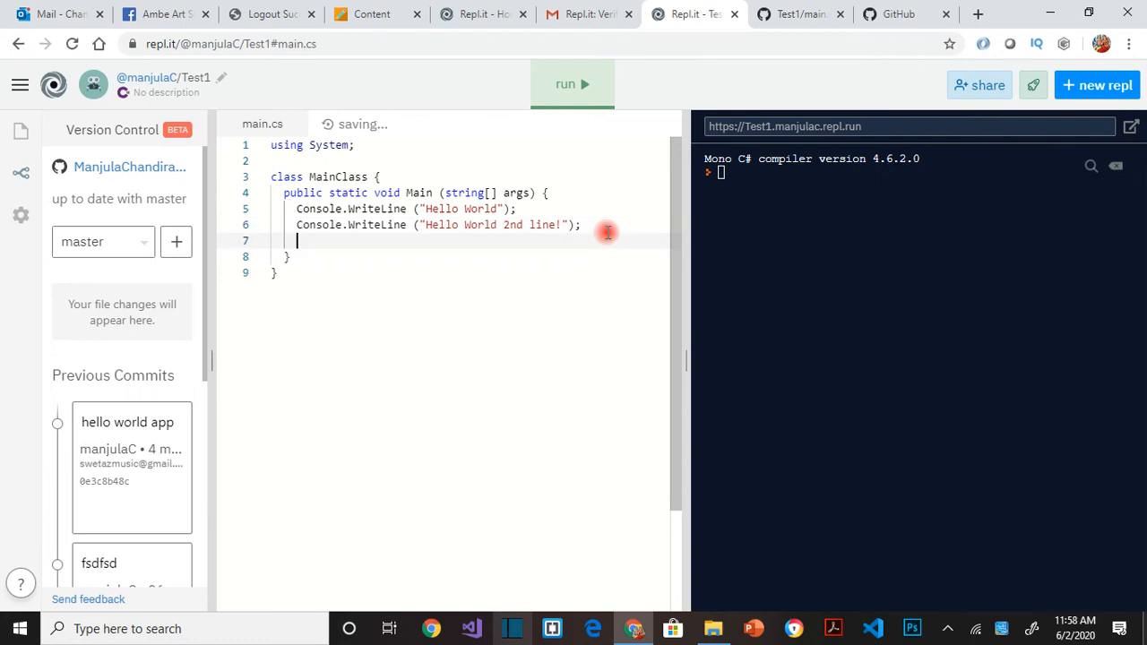
pyautogui.write('Co')
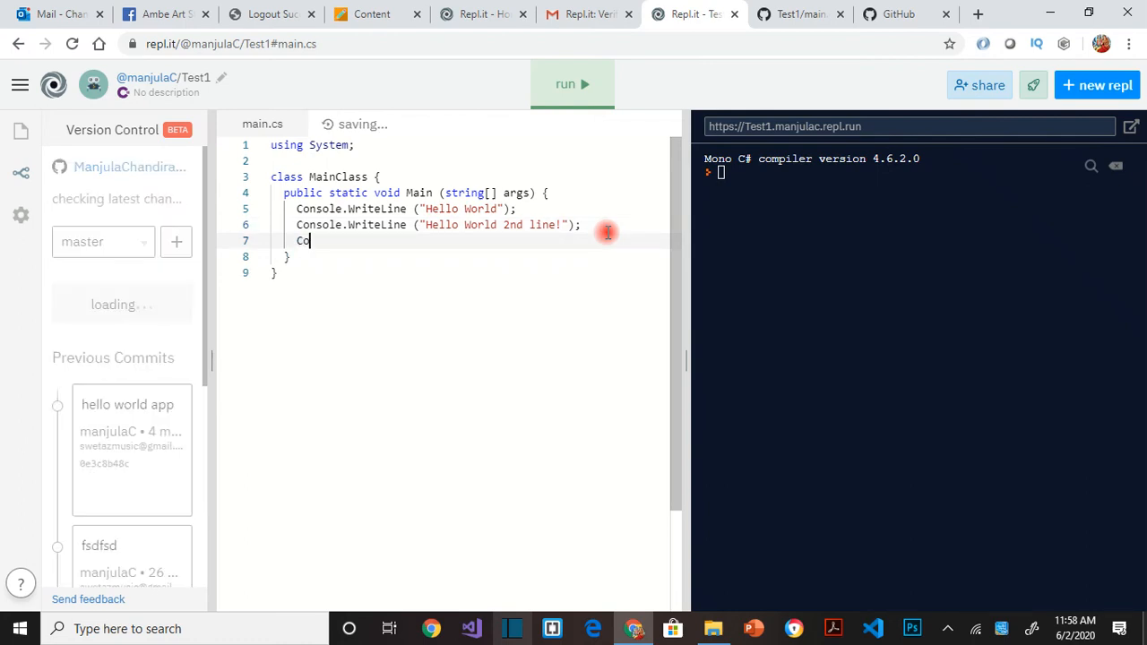
pyautogui.write('nsole.WriteLine("Hello Hi!");')
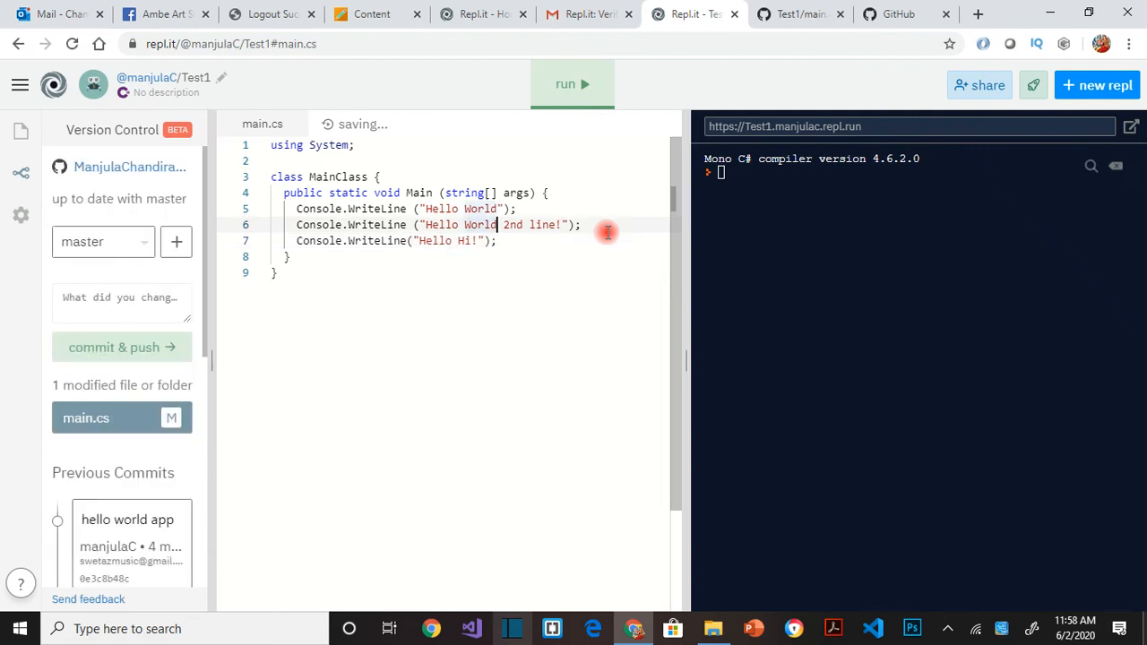
pyautogui.press('Delete')
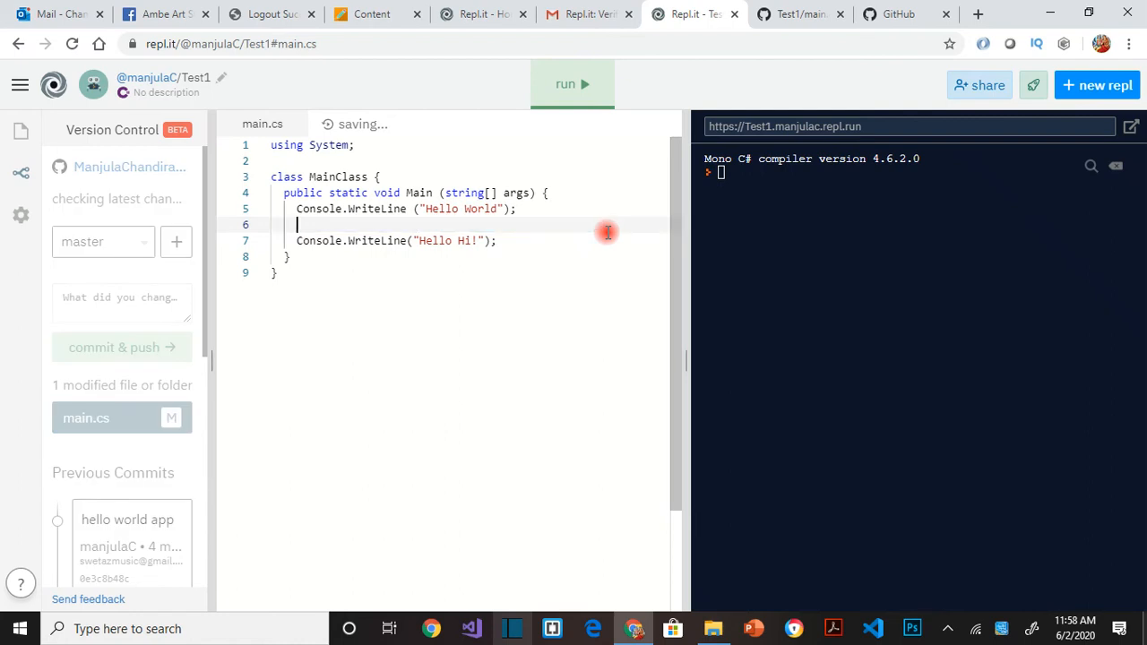
pyautogui.press('Backspace')
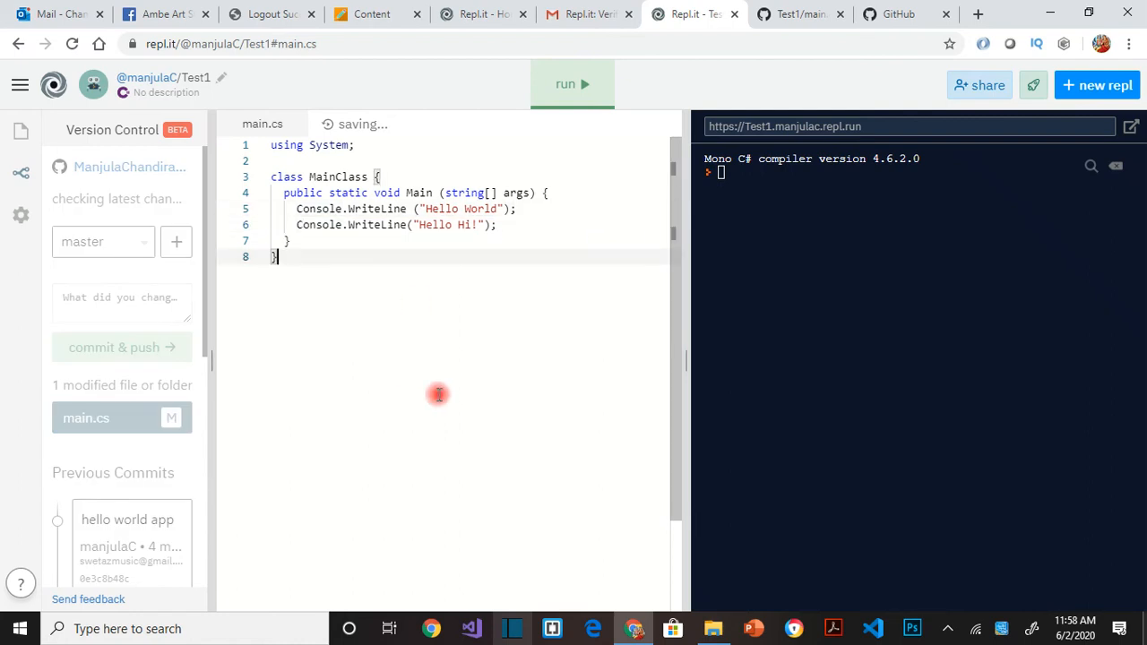
pyautogui.click(572, 84)
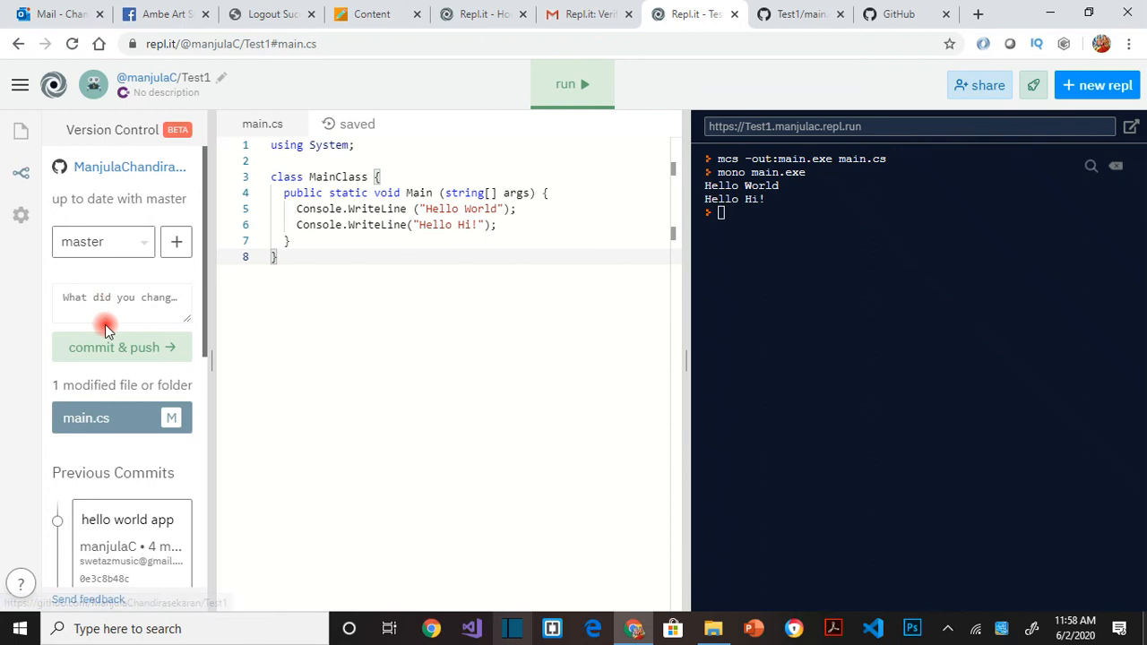
# - Commit and push main.cs with the message 'updated line 6', then switch to GitHub's copy
pyautogui.click(121, 303)
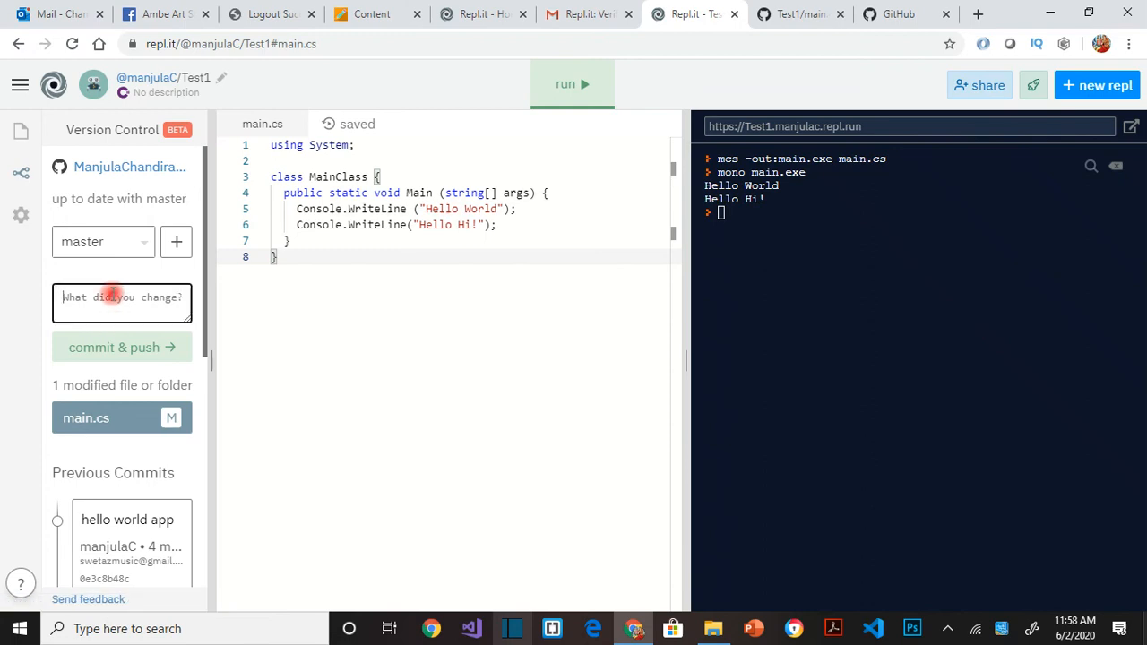
pyautogui.write('updated line 6')
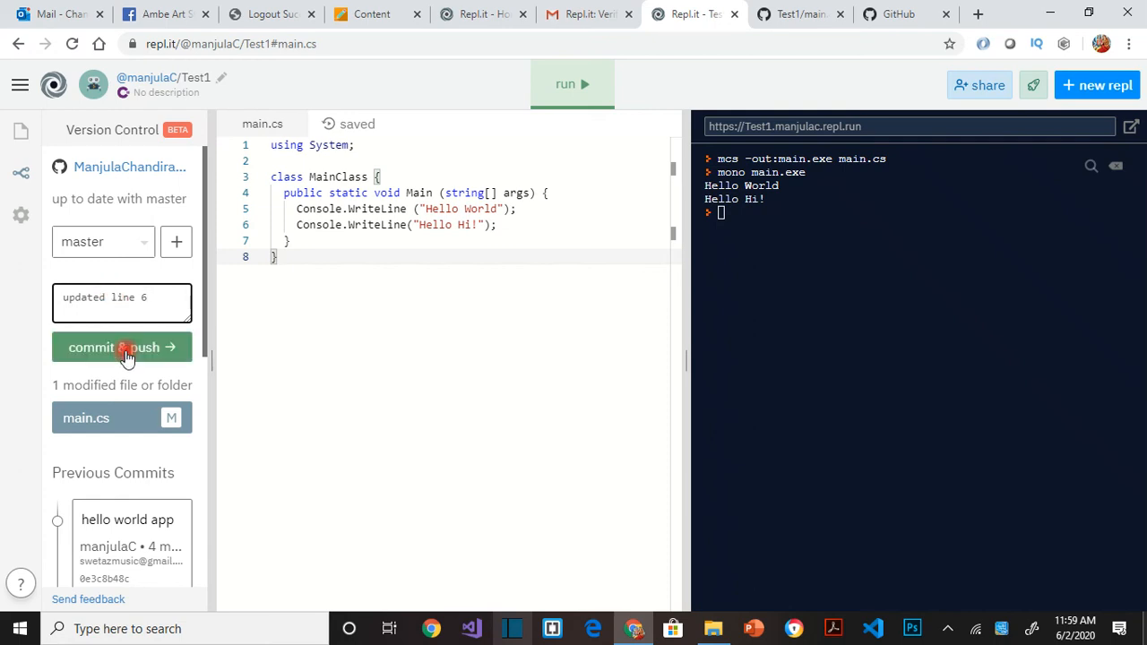
pyautogui.click(122, 348)
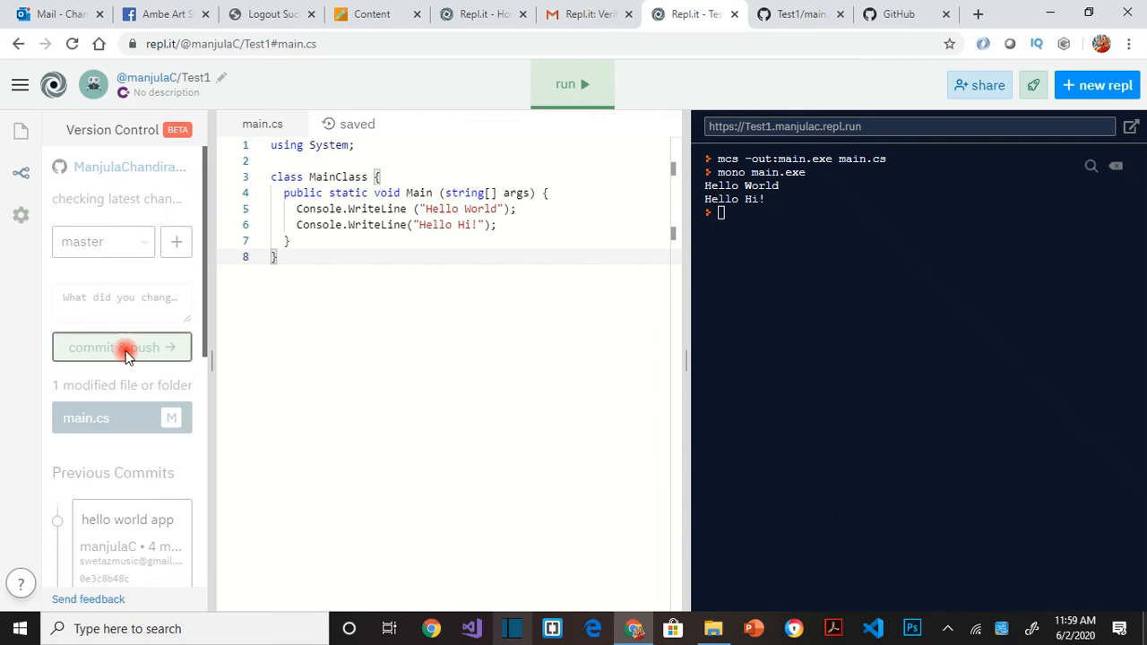
pyautogui.click(122, 348)
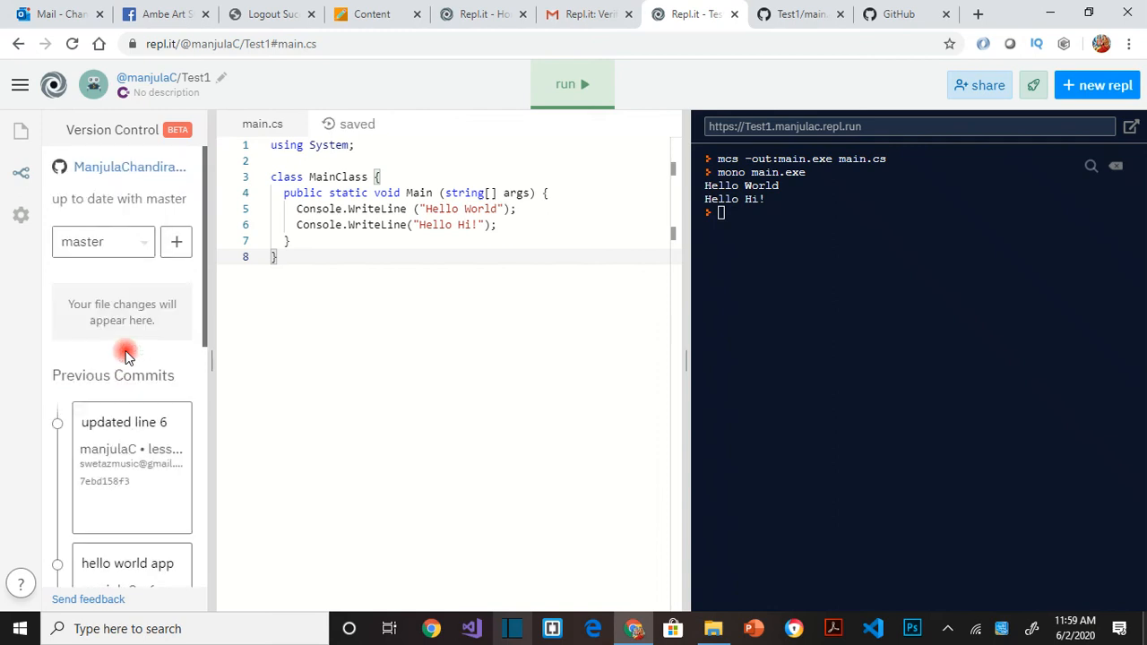
pyautogui.click(796, 14)
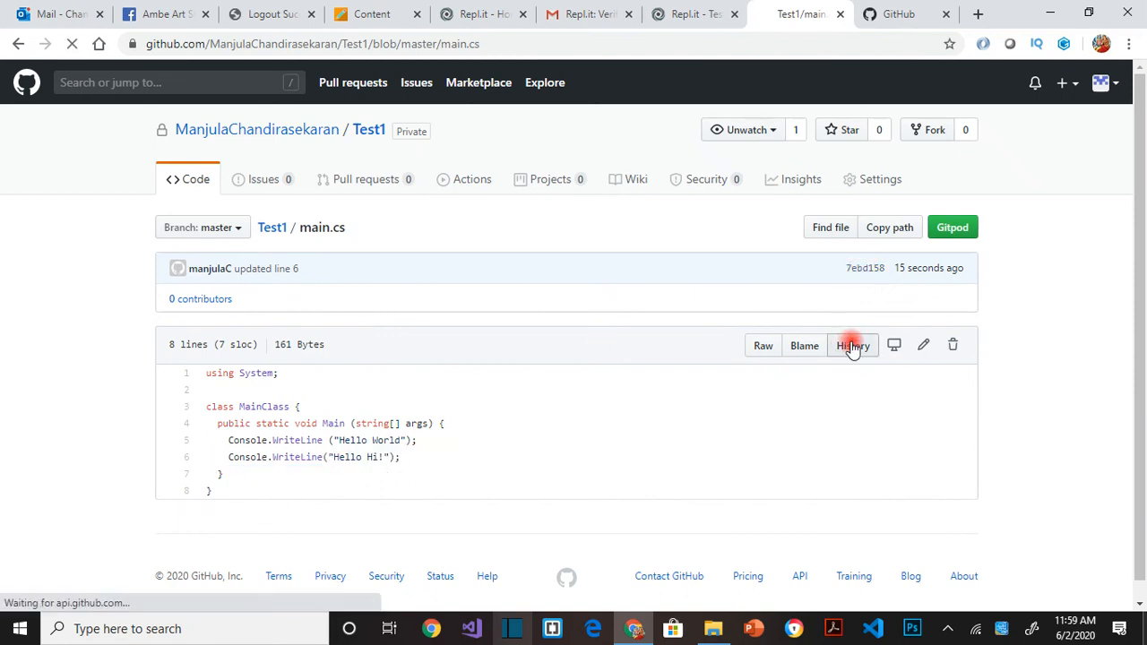
# - Show main.cs's commit history with 'updated line 6' above the four earlier commits
pyautogui.click(851, 345)
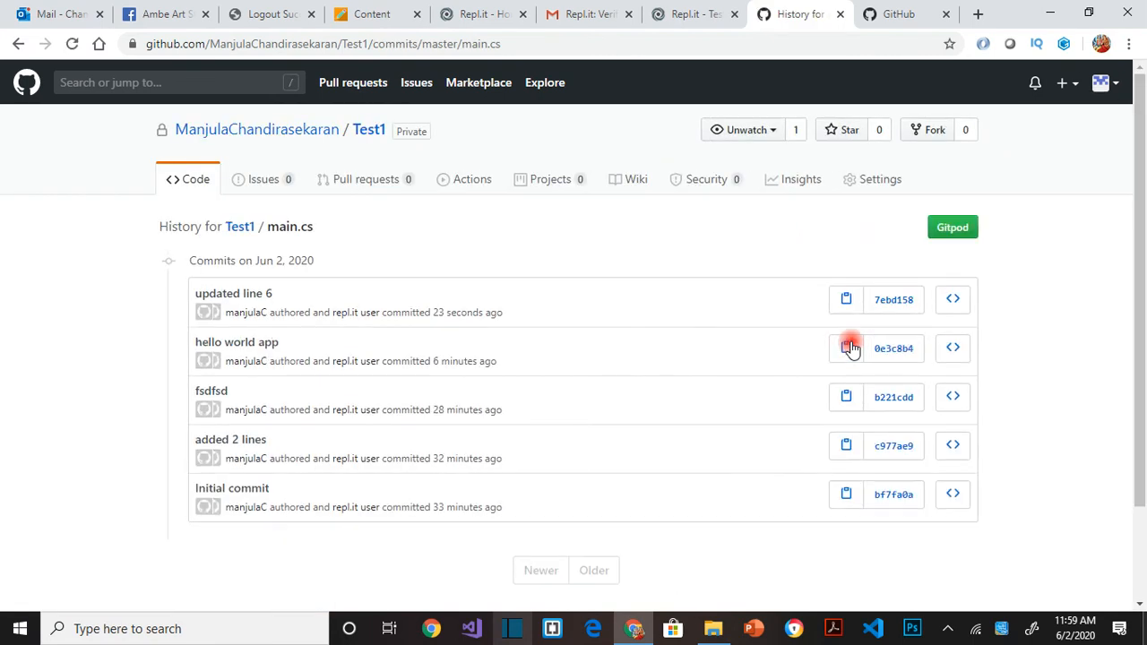
pyautogui.moveTo(243, 348)
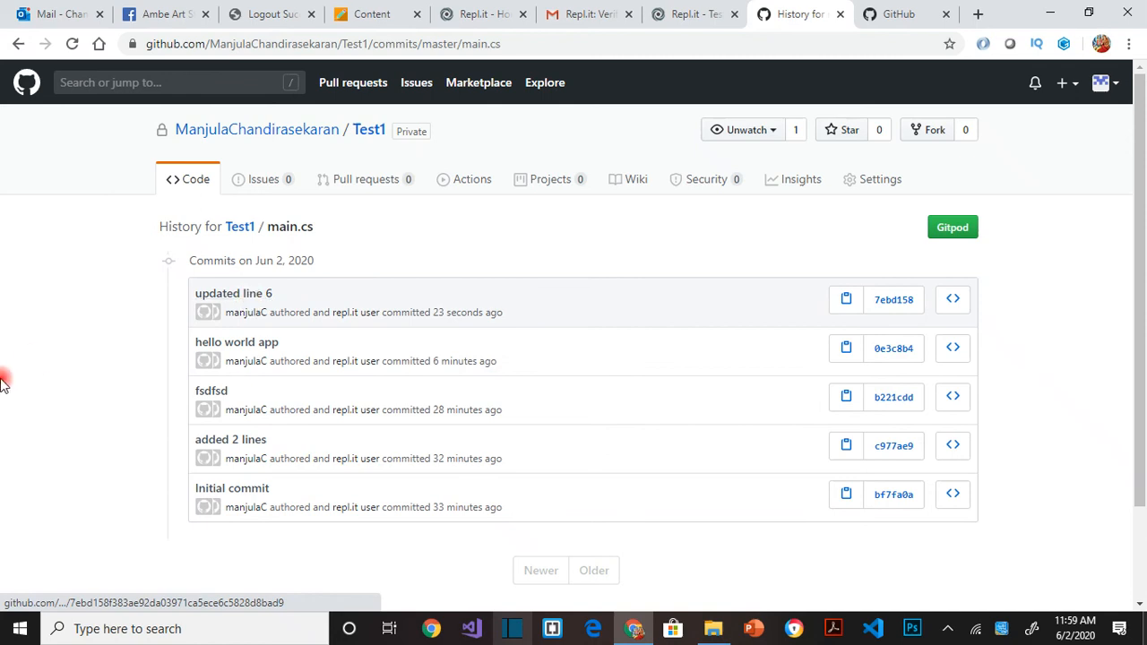
pyautogui.moveTo(263, 289)
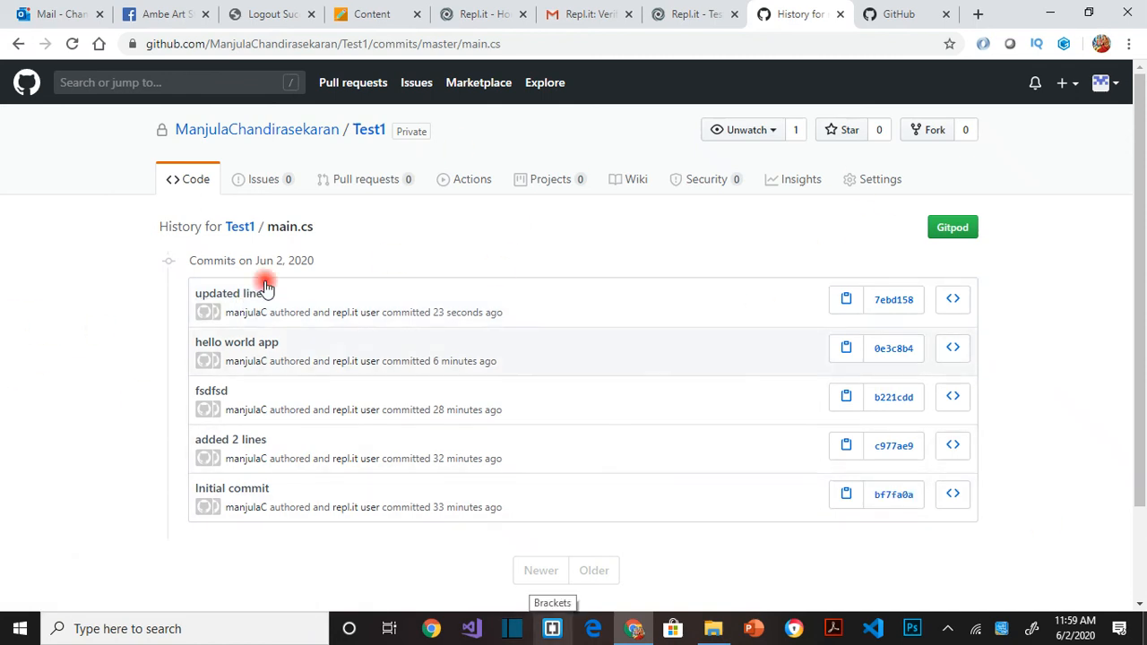
pyautogui.click(257, 129)
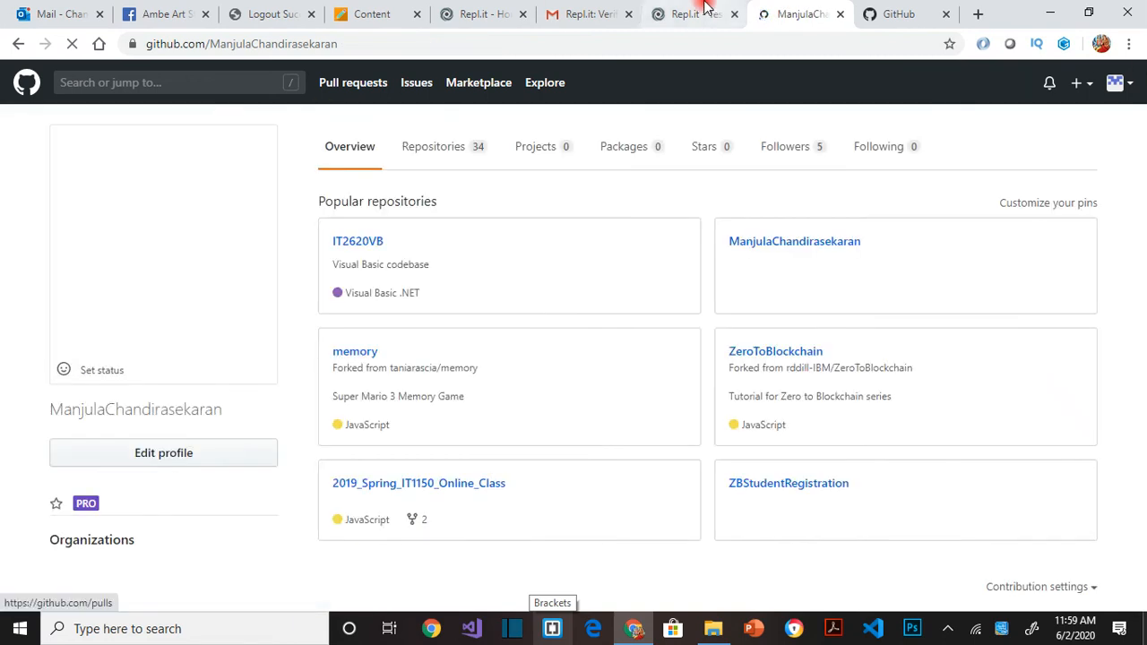
# - From the profile's contribution activity, reopen the private Test1 repository with its five commits
pyautogui.click(690, 14)
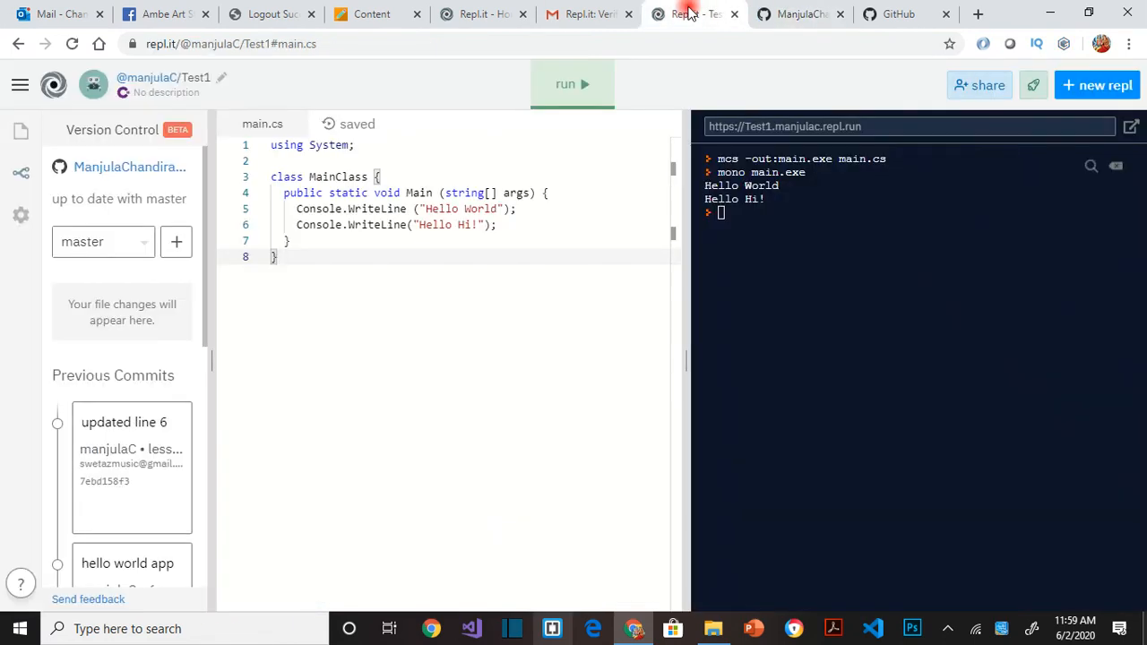
pyautogui.click(800, 15)
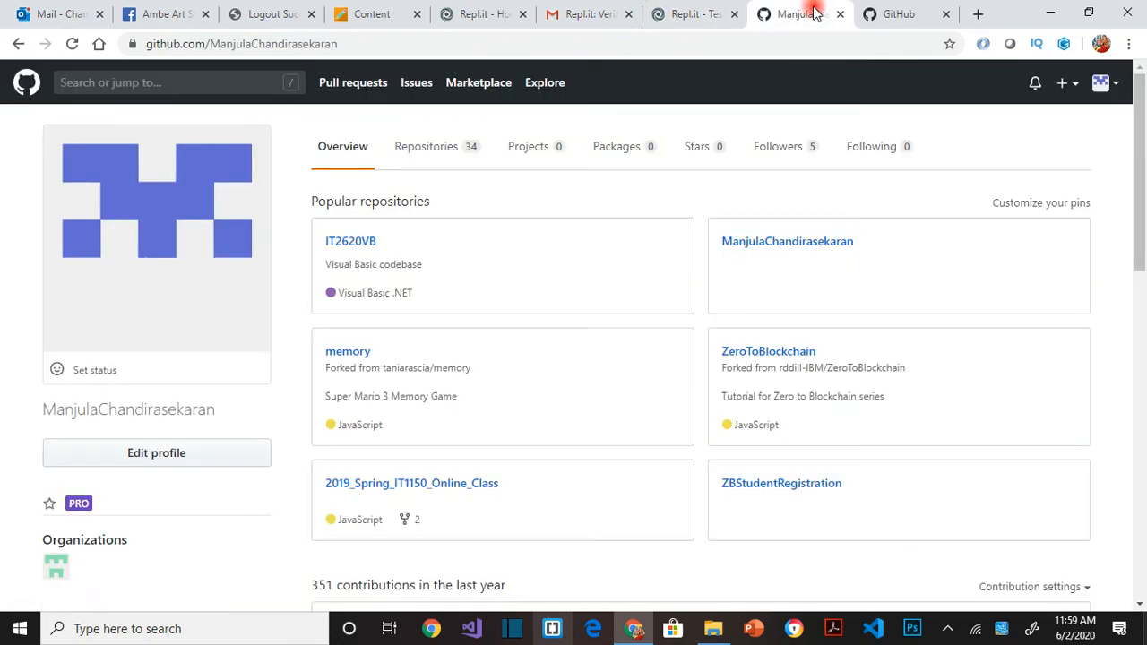
pyautogui.scroll(-3)
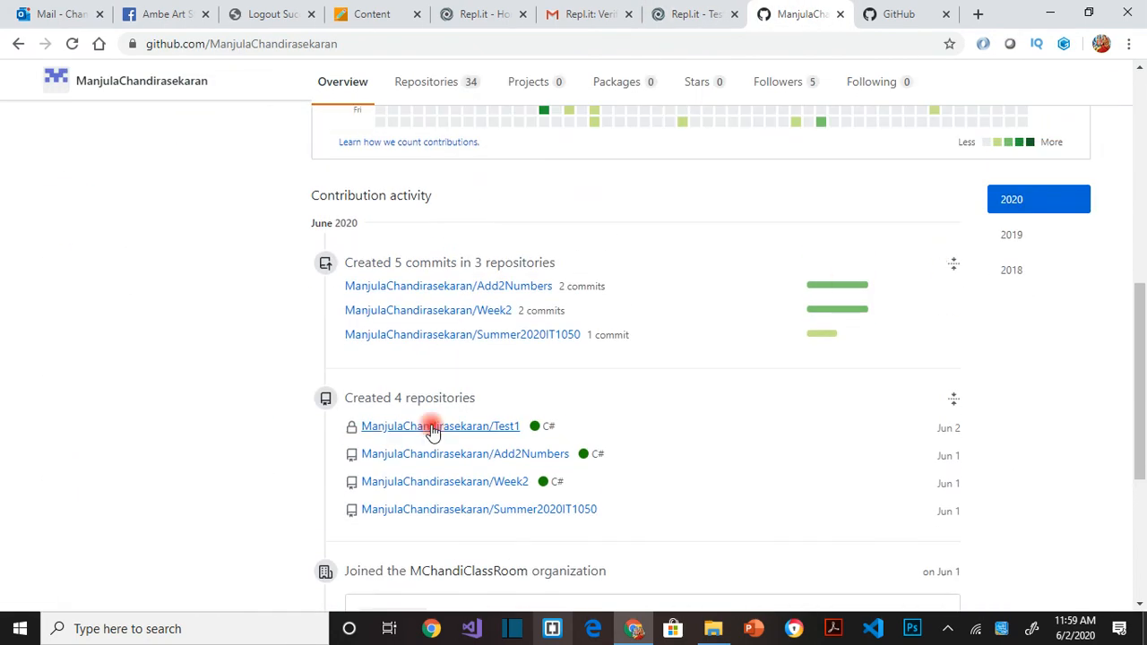
pyautogui.click(432, 427)
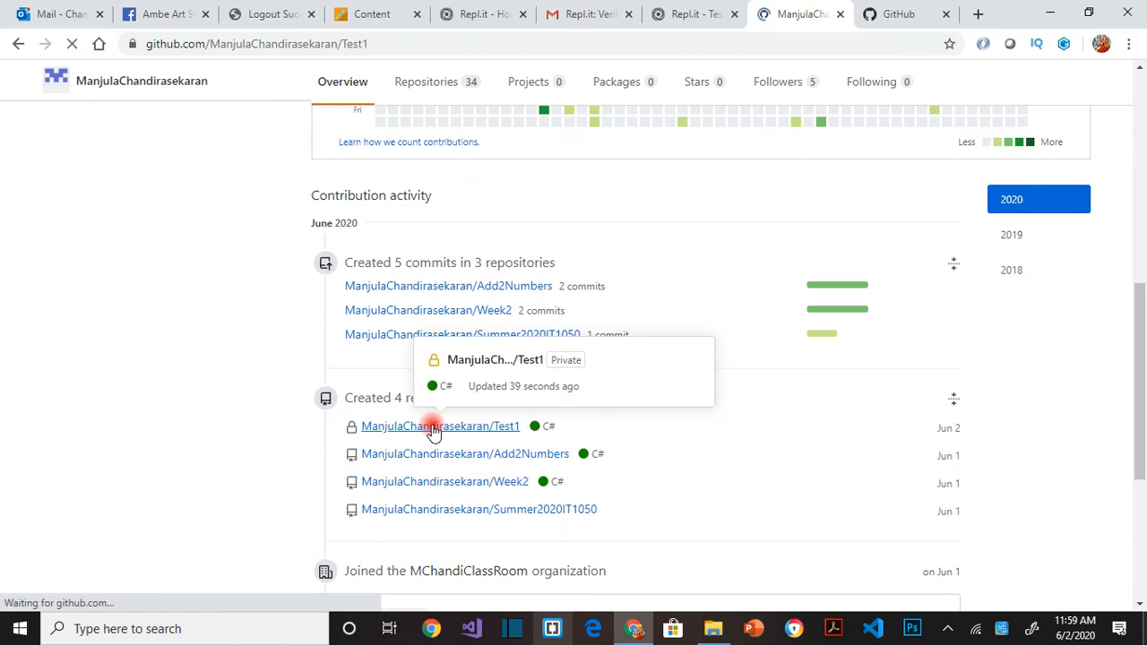
pyautogui.click(439, 426)
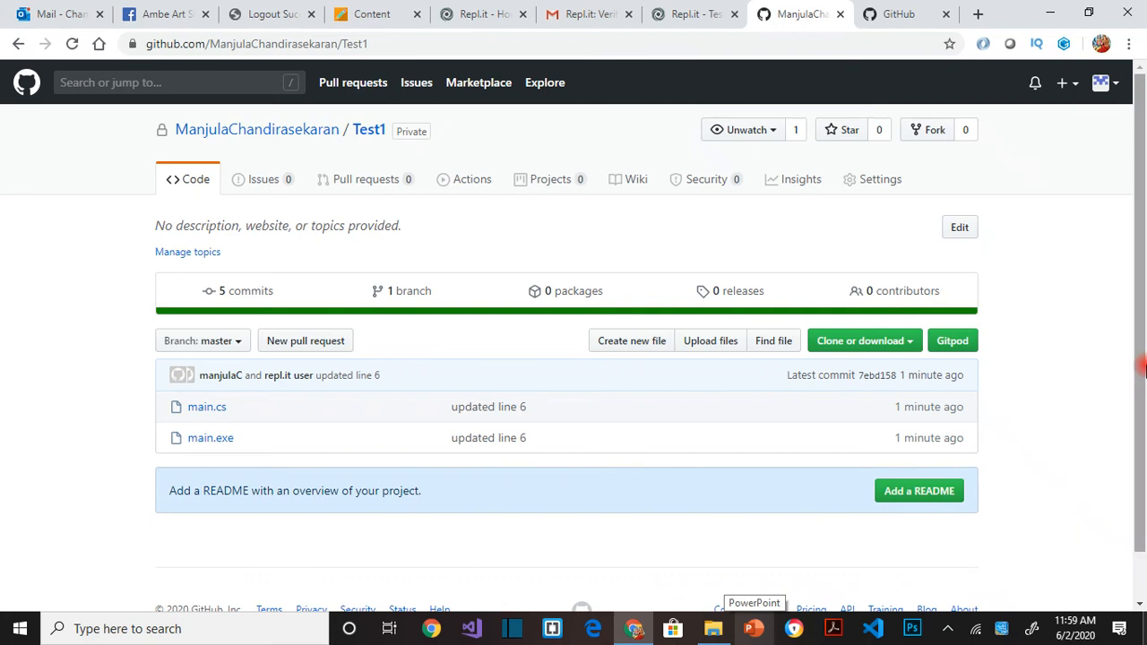
# - Reach the Manage access settings page of the private Test1 repository
pyautogui.click(881, 179)
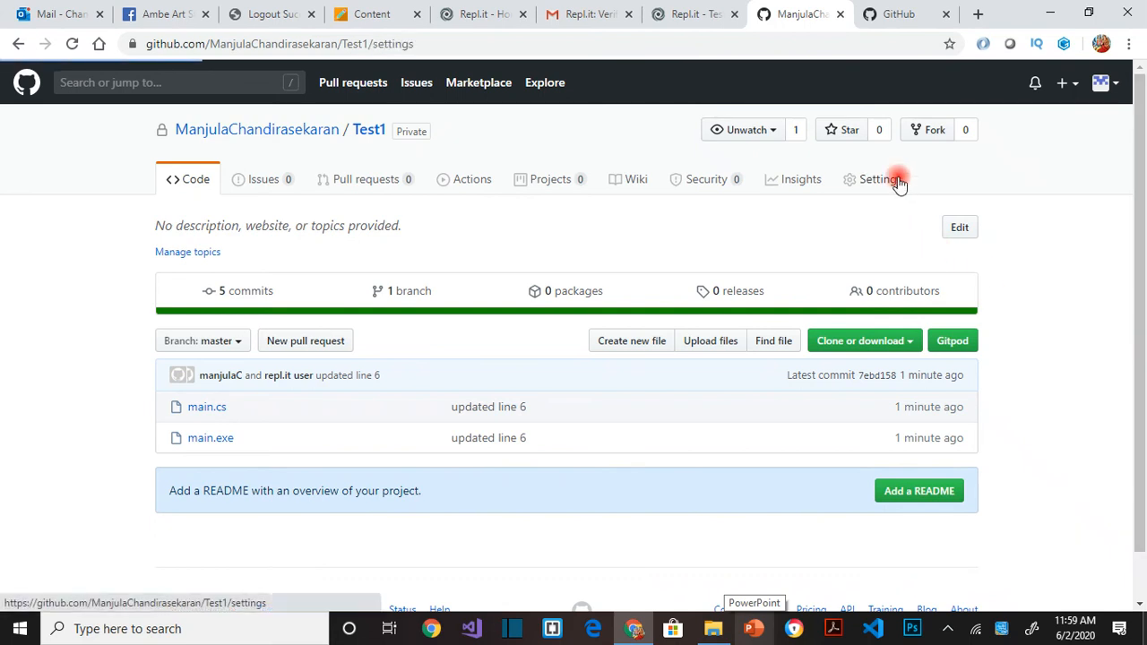
pyautogui.click(864, 180)
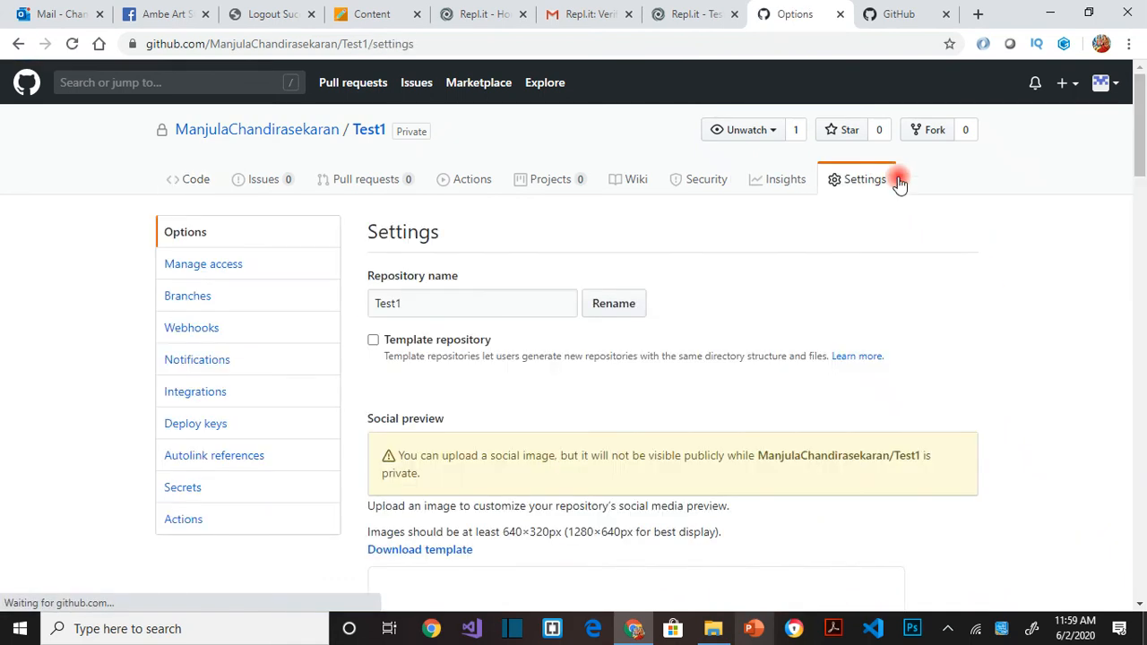
pyautogui.scroll(-3)
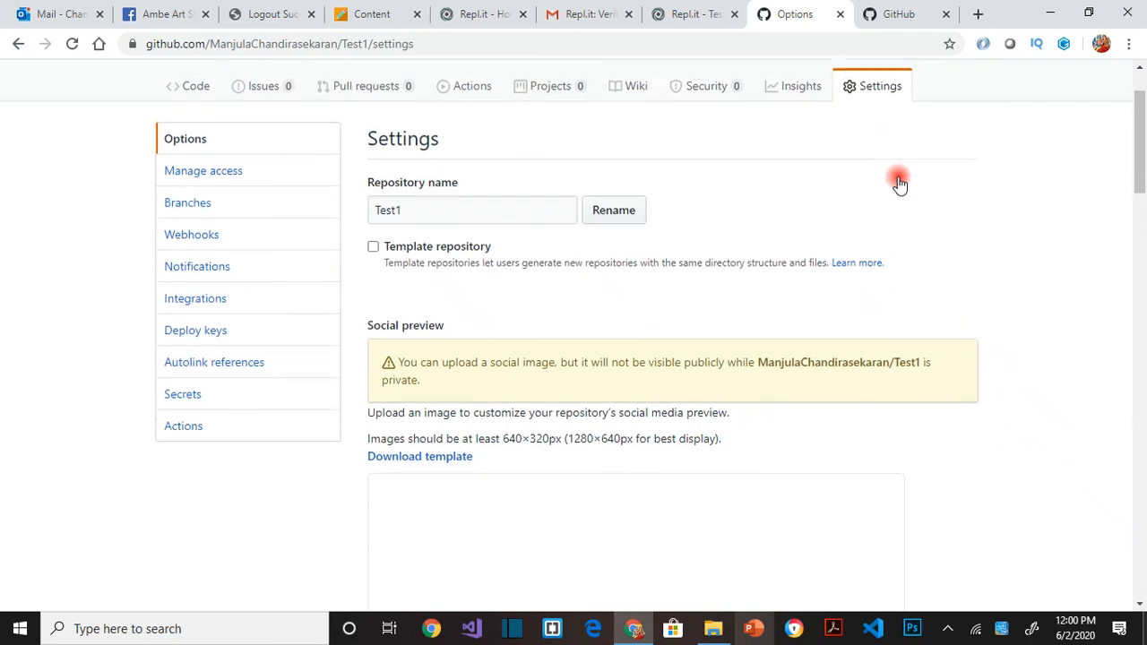
pyautogui.click(226, 179)
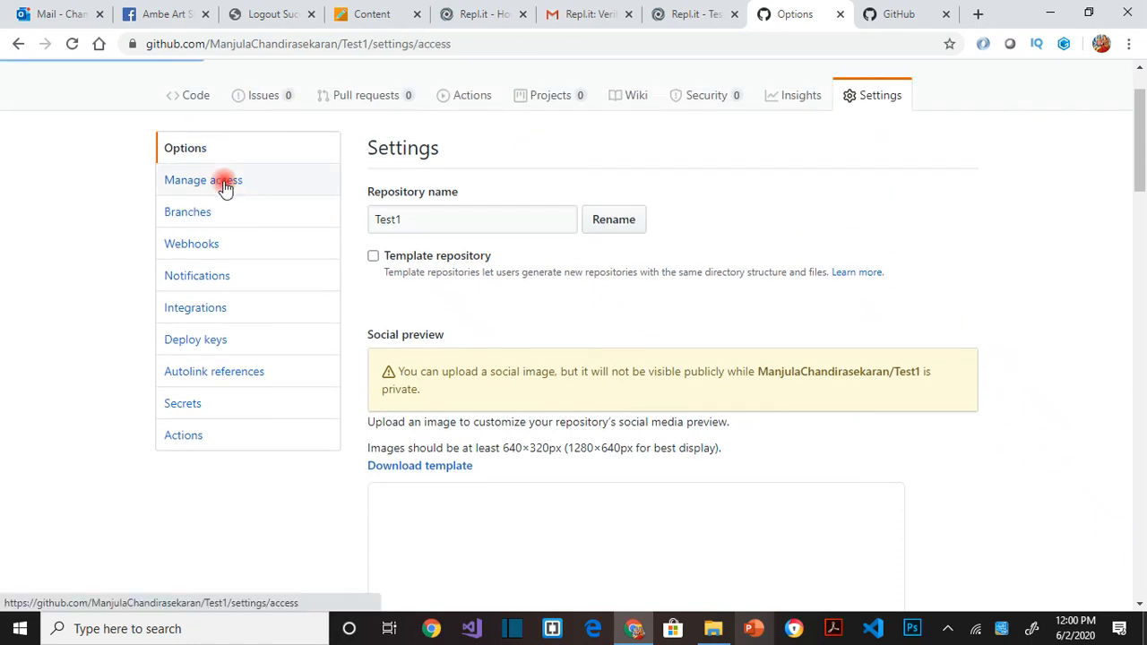
pyautogui.click(215, 179)
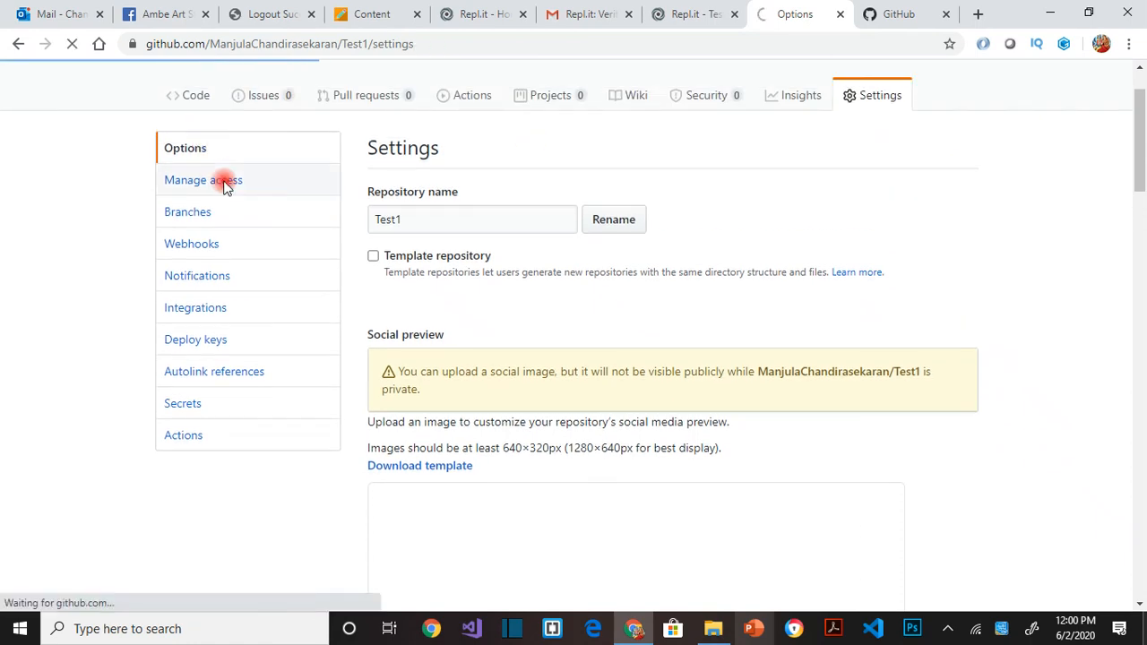
pyautogui.click(225, 179)
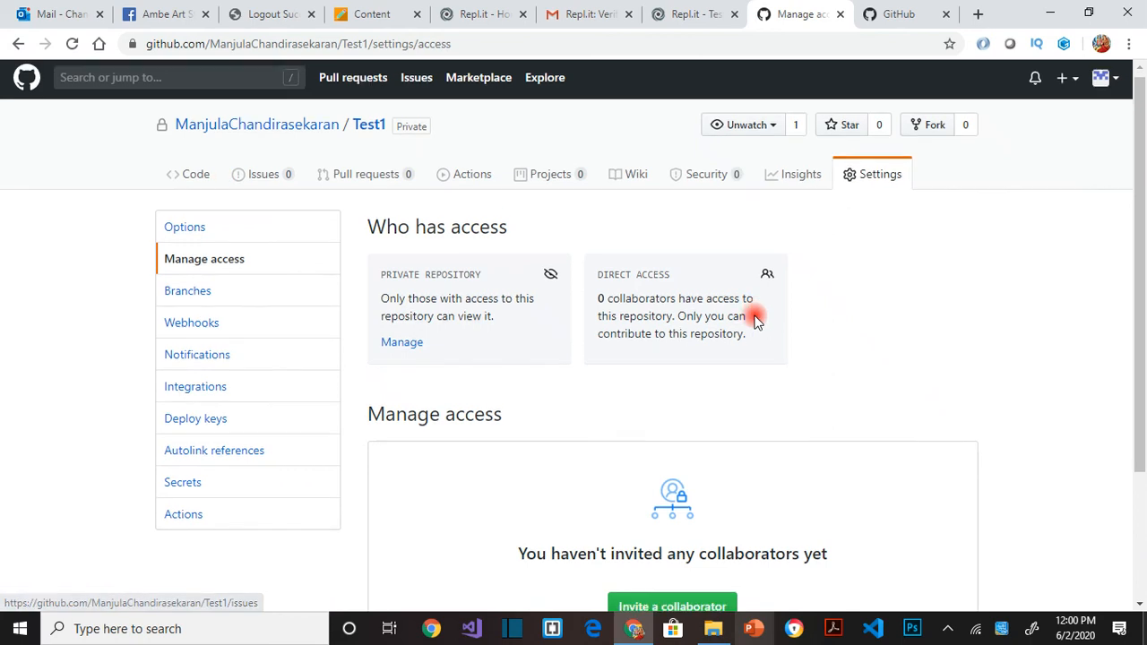
# - Search 'Manjulac' in the Invite a collaborator dialog, finding no matching account
pyautogui.click(672, 606)
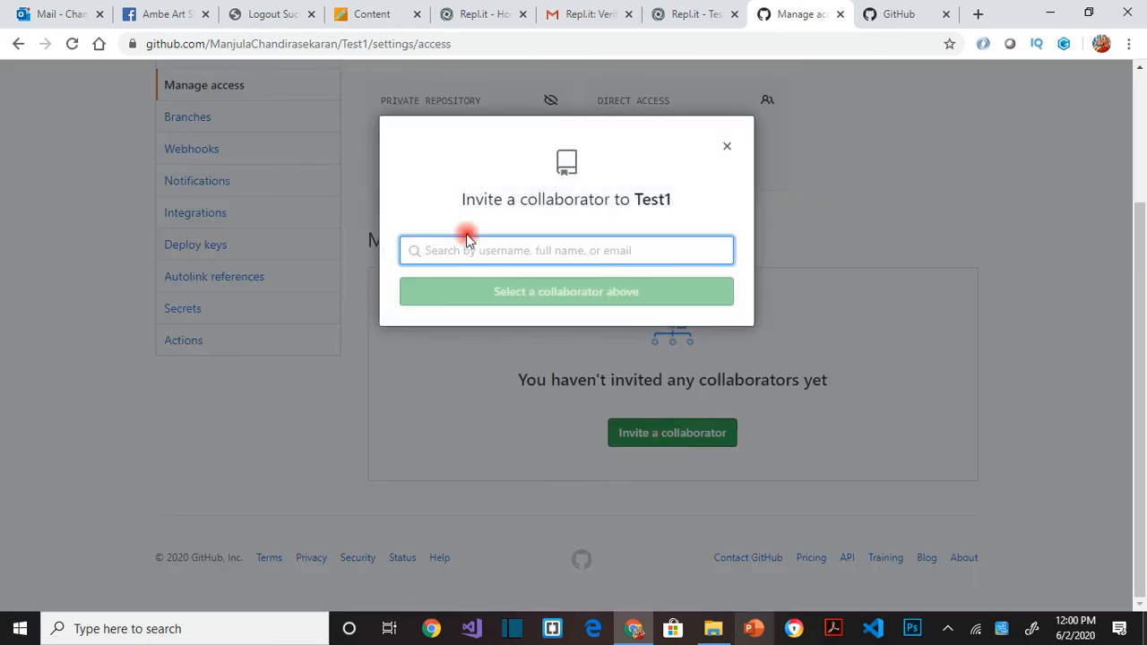
pyautogui.write('Manjulac')
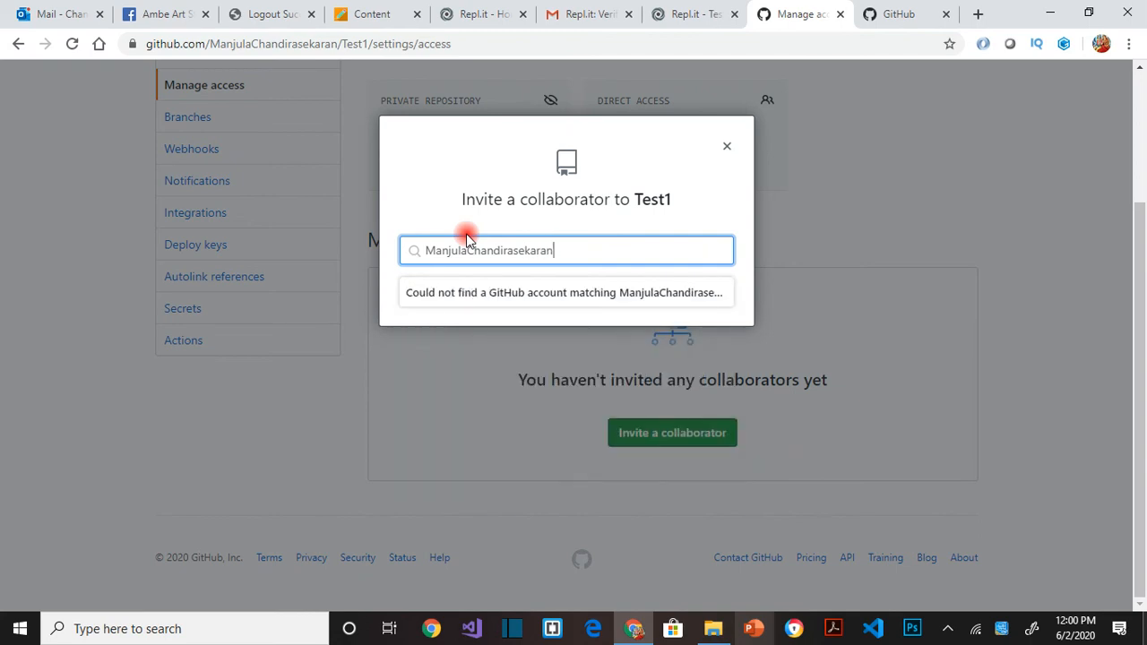
pyautogui.press('Backspace')
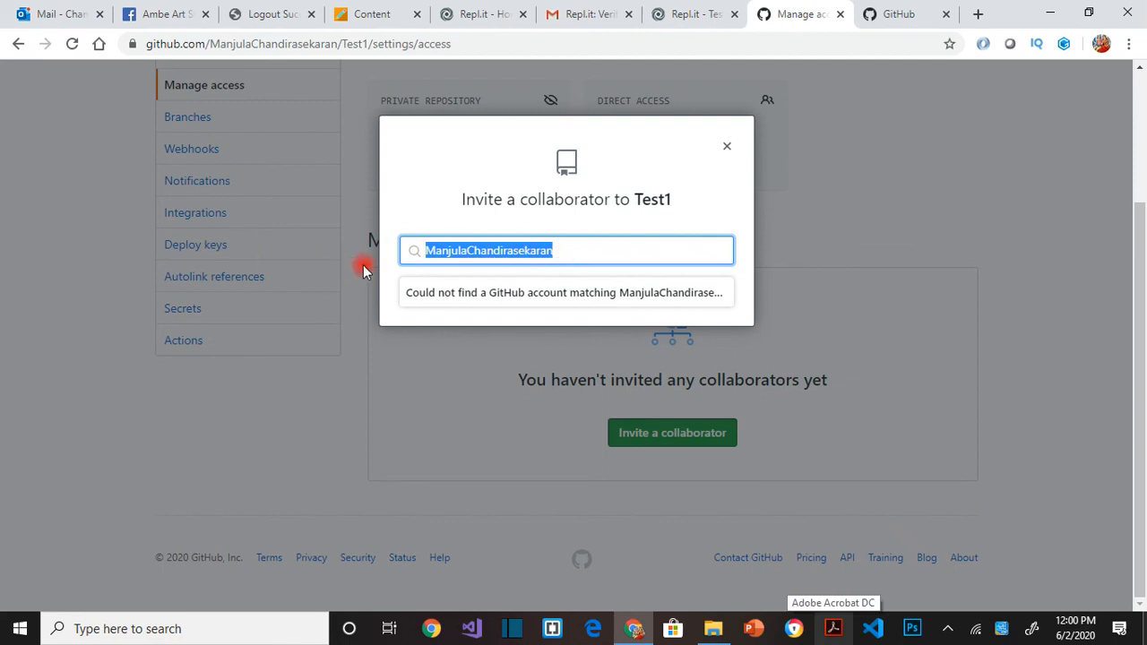
pyautogui.moveTo(649, 293)
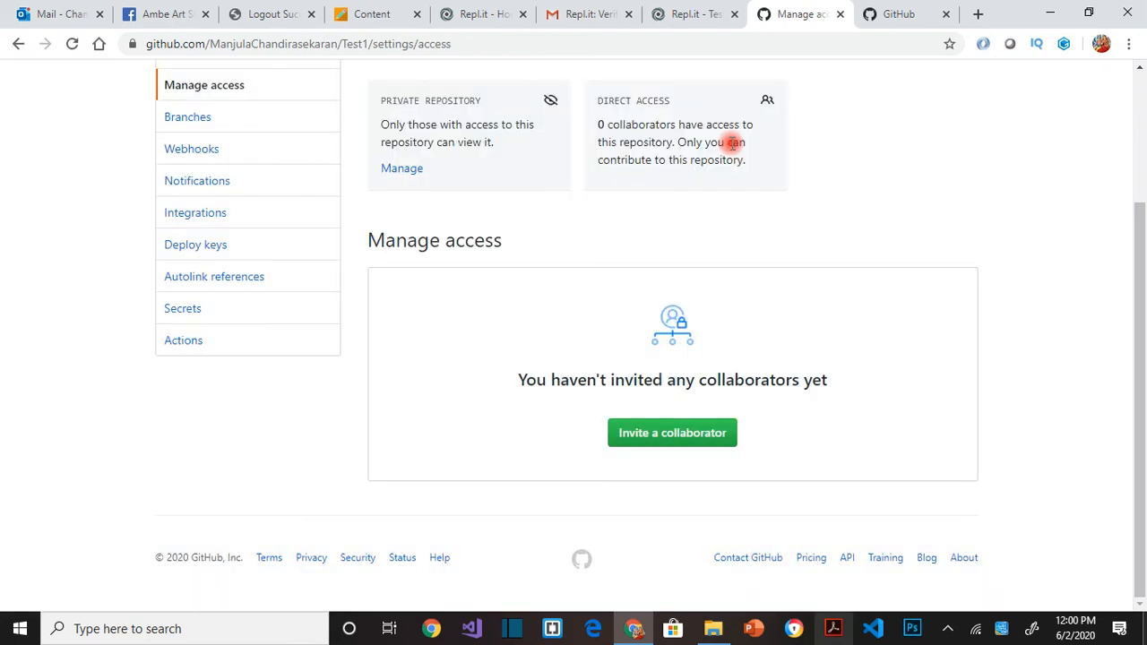
pyautogui.scroll(3)
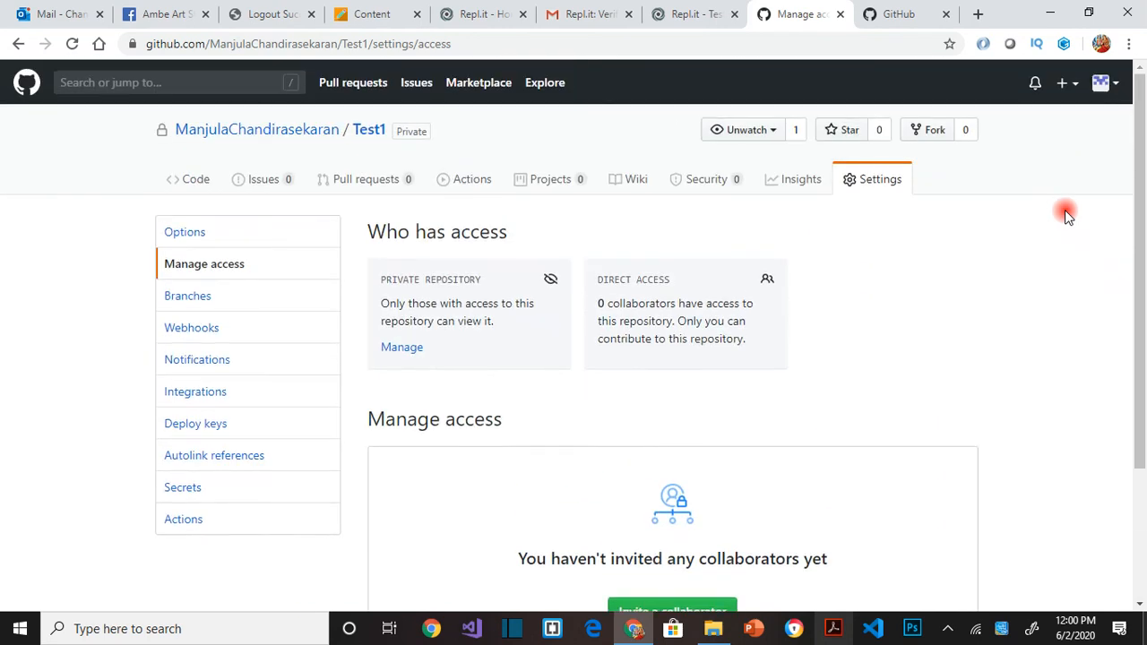
pyautogui.scroll(-3)
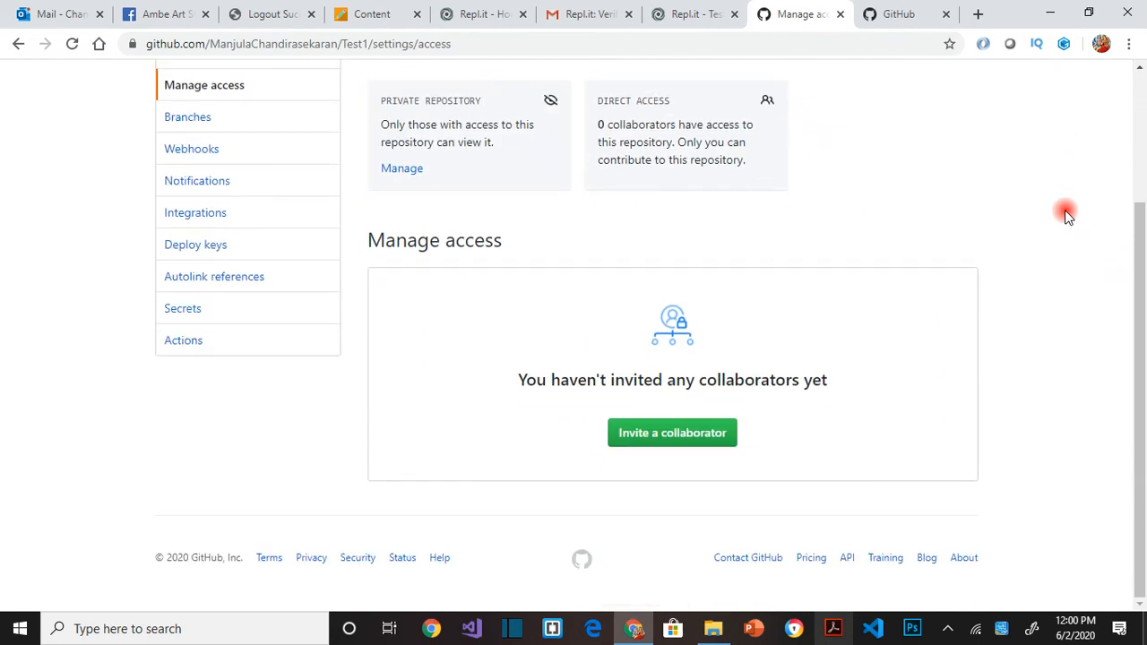
pyautogui.scroll(3)
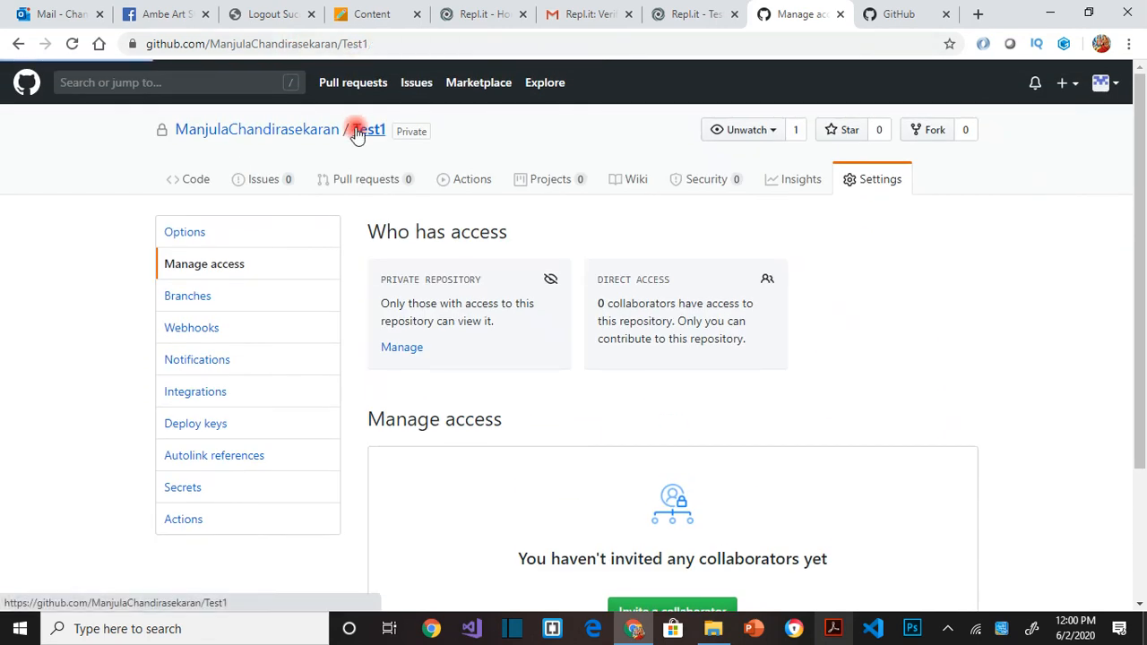
# - View main.exe in the Test1 repo, download it, then return to the Test1 repl
pyautogui.click(360, 129)
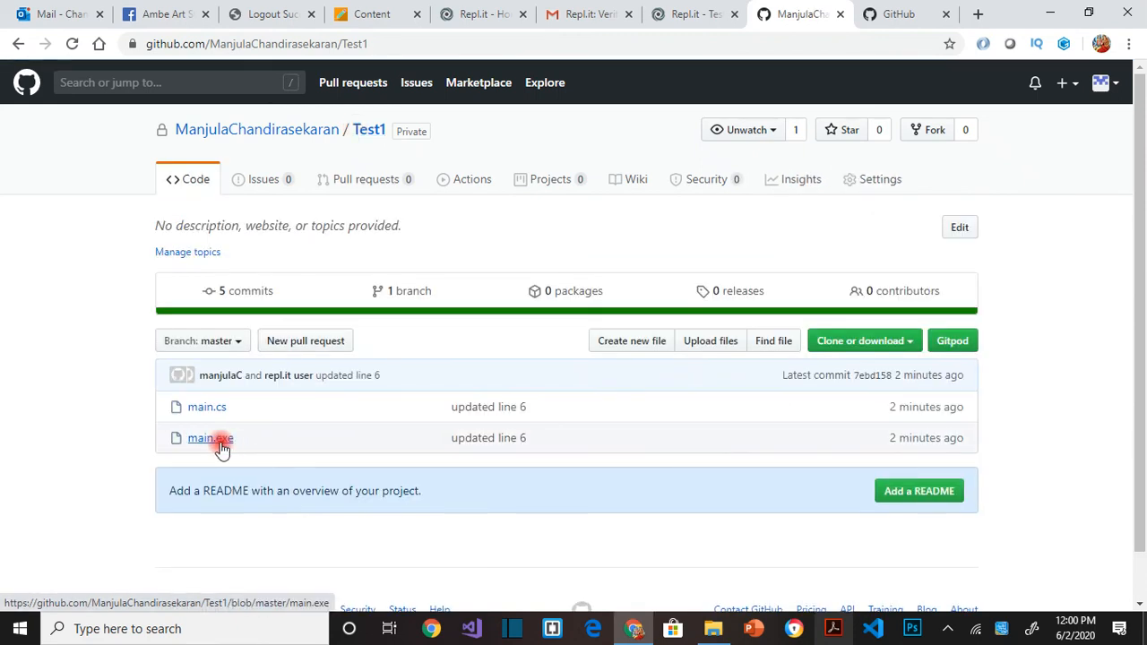
pyautogui.click(204, 437)
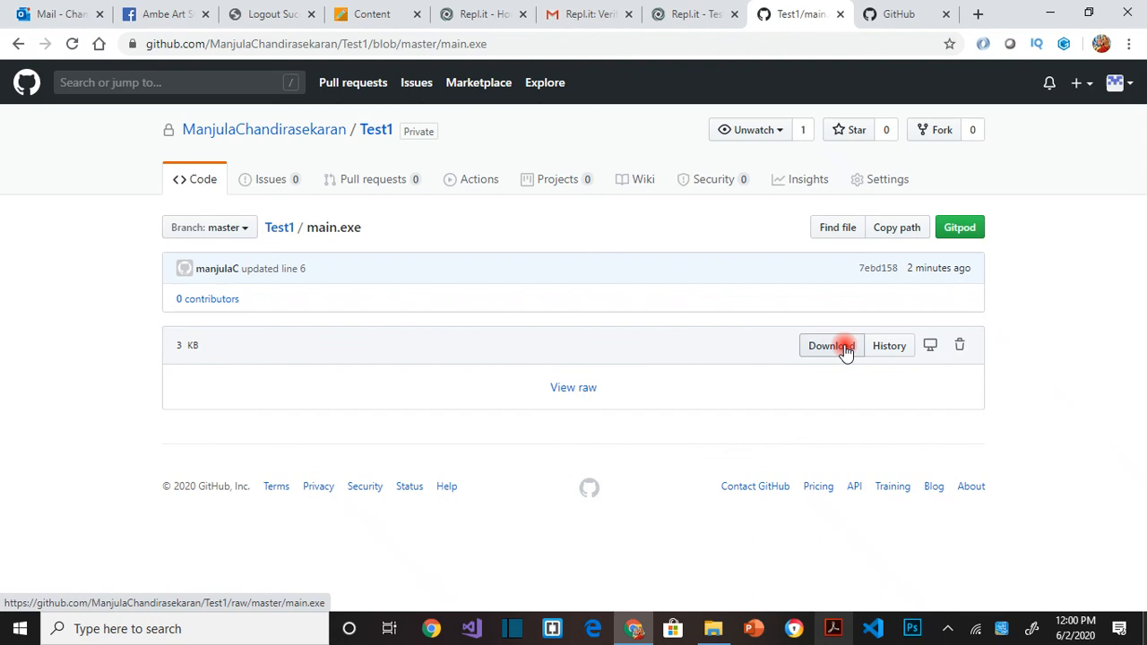
pyautogui.click(19, 43)
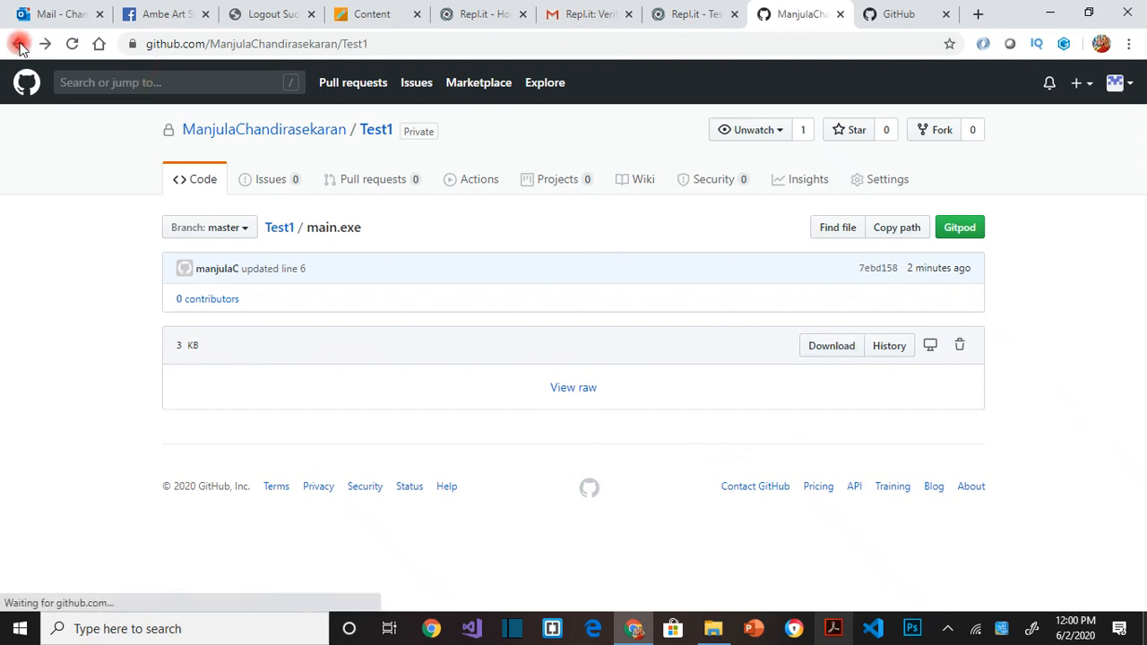
pyautogui.click(21, 44)
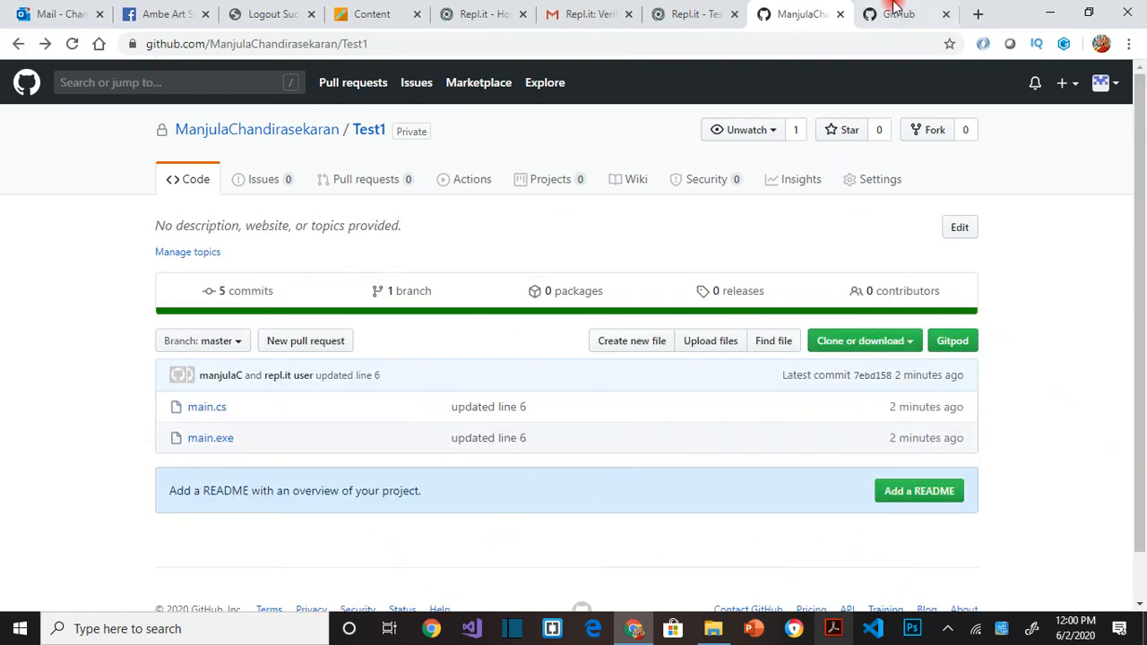
pyautogui.click(690, 14)
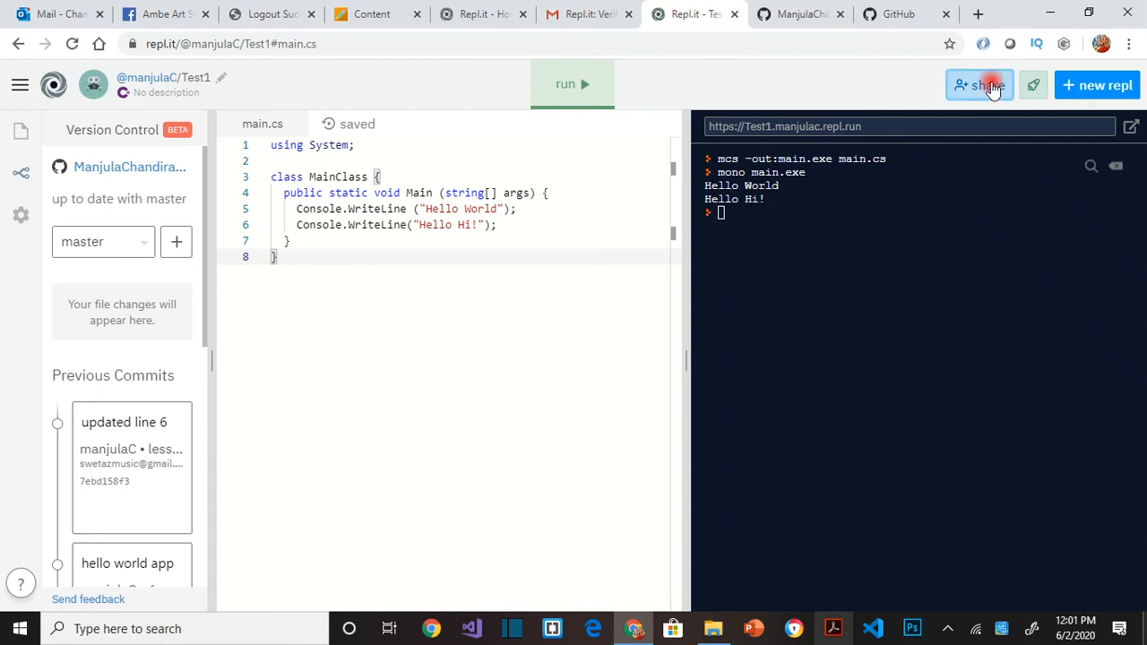
# - Show the Share panel for Test1 with its join link
pyautogui.click(980, 86)
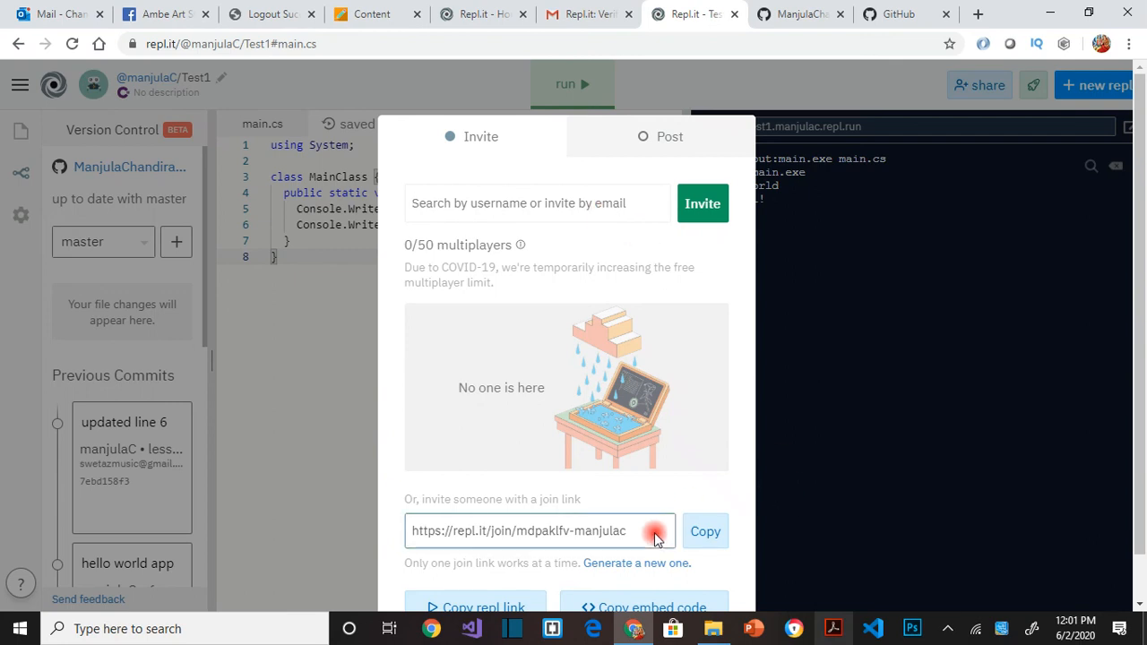
pyautogui.moveTo(641, 530)
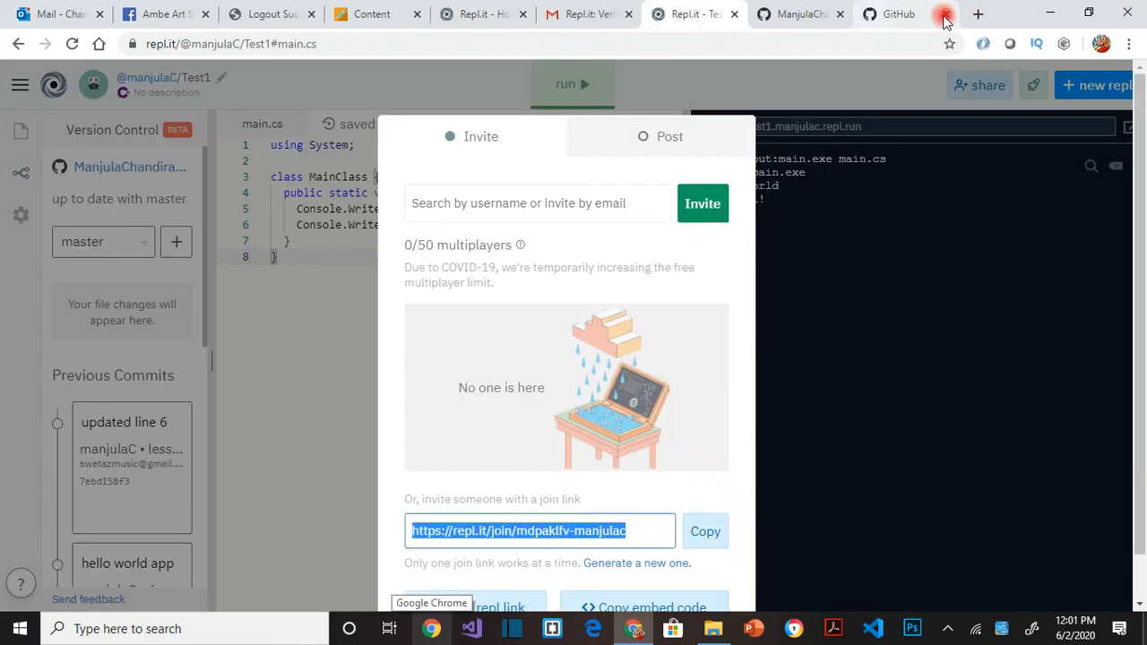
pyautogui.moveTo(785, 470)
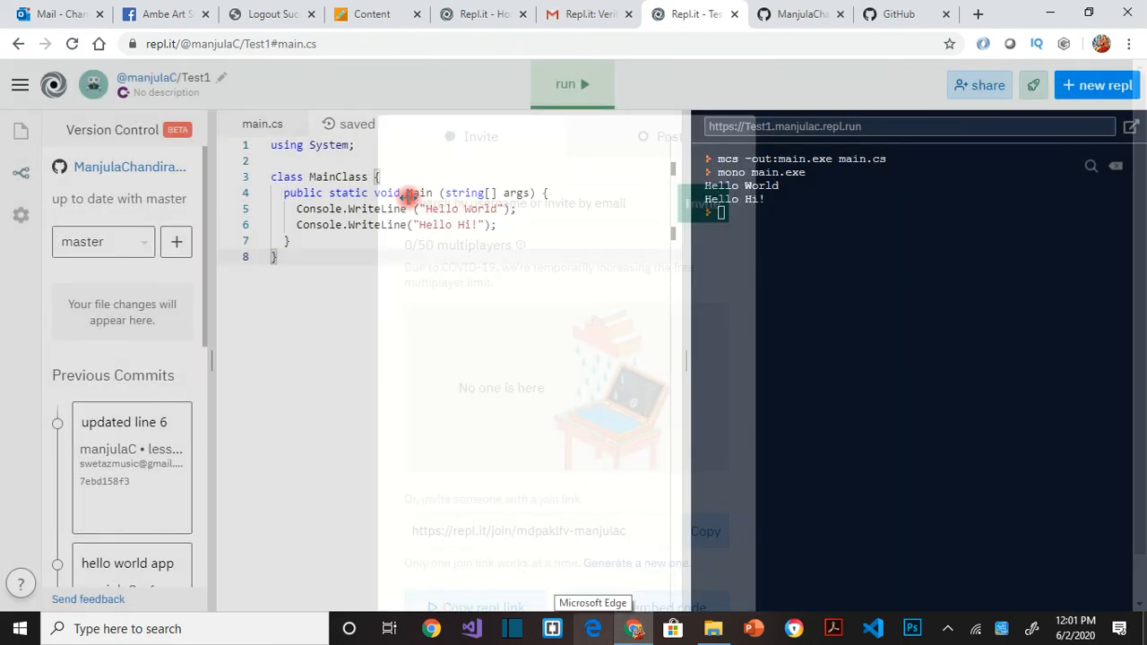
# - Close the share panel and navigate via Home to the My Repls list showing Test1
pyautogui.click(19, 132)
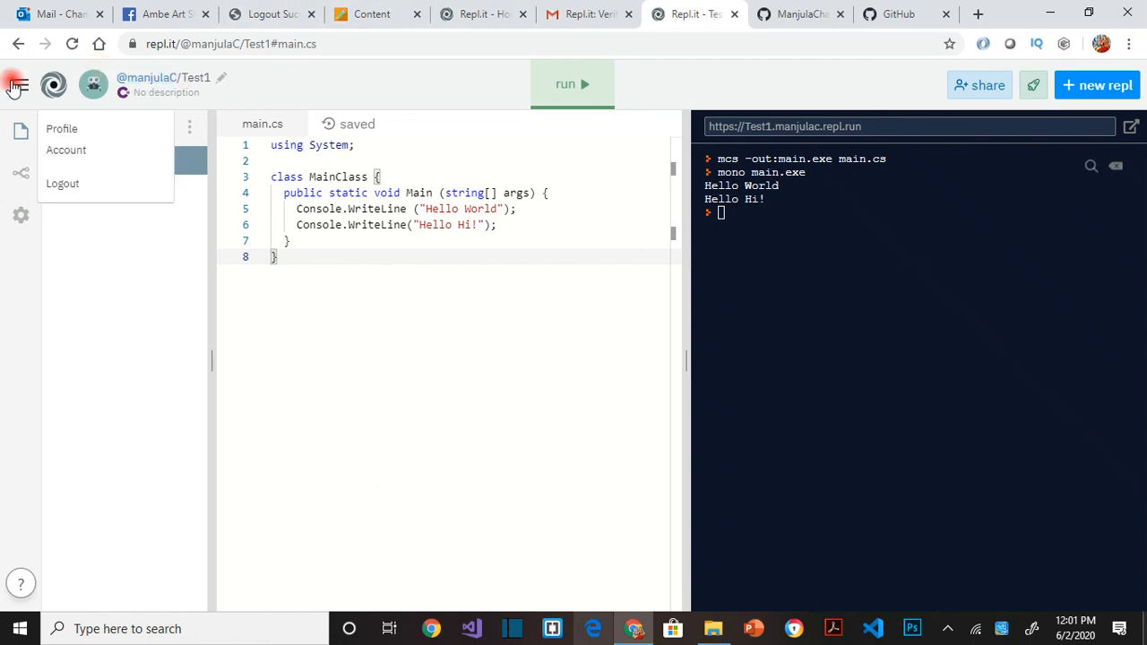
pyautogui.click(21, 83)
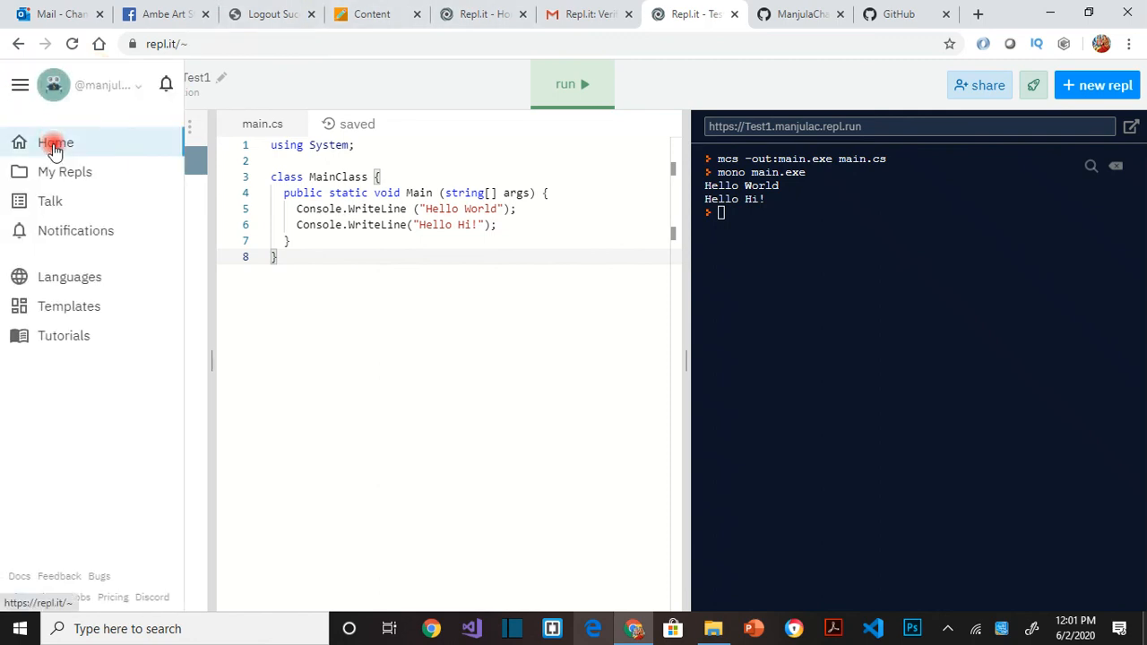
pyautogui.click(53, 144)
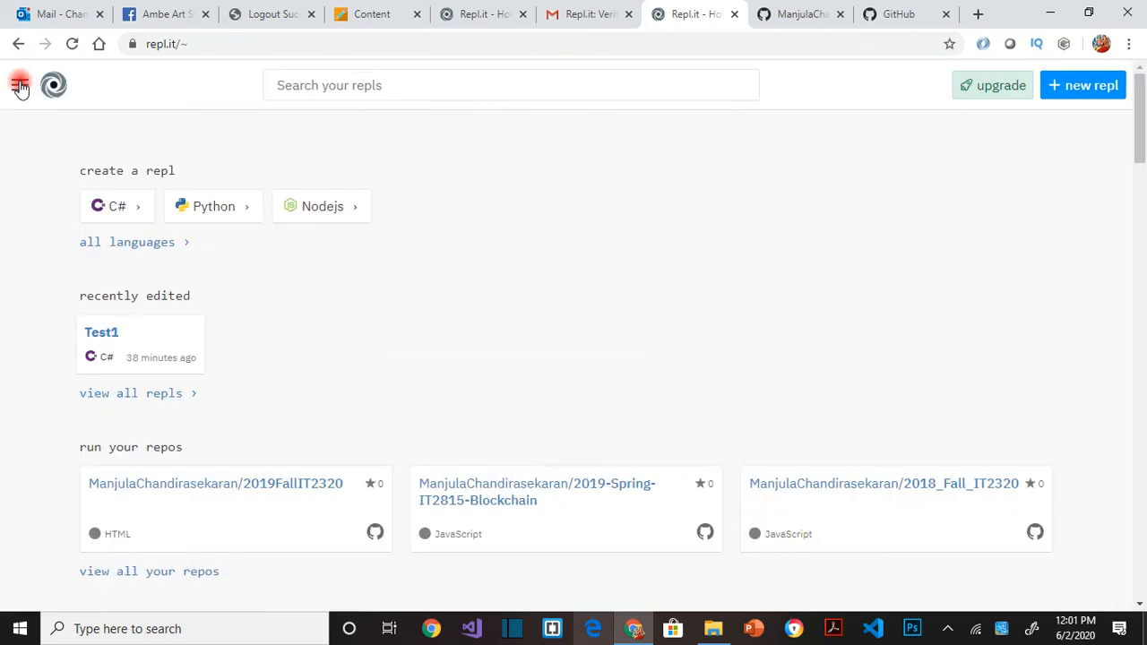
pyautogui.click(64, 172)
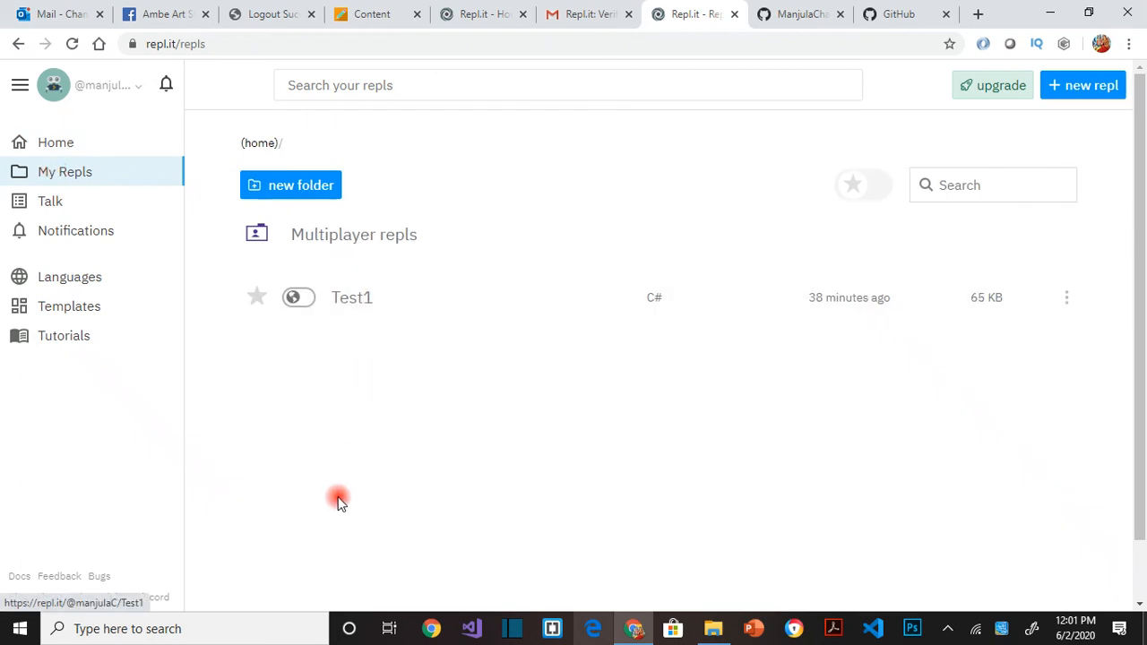
pyautogui.moveTo(360, 297)
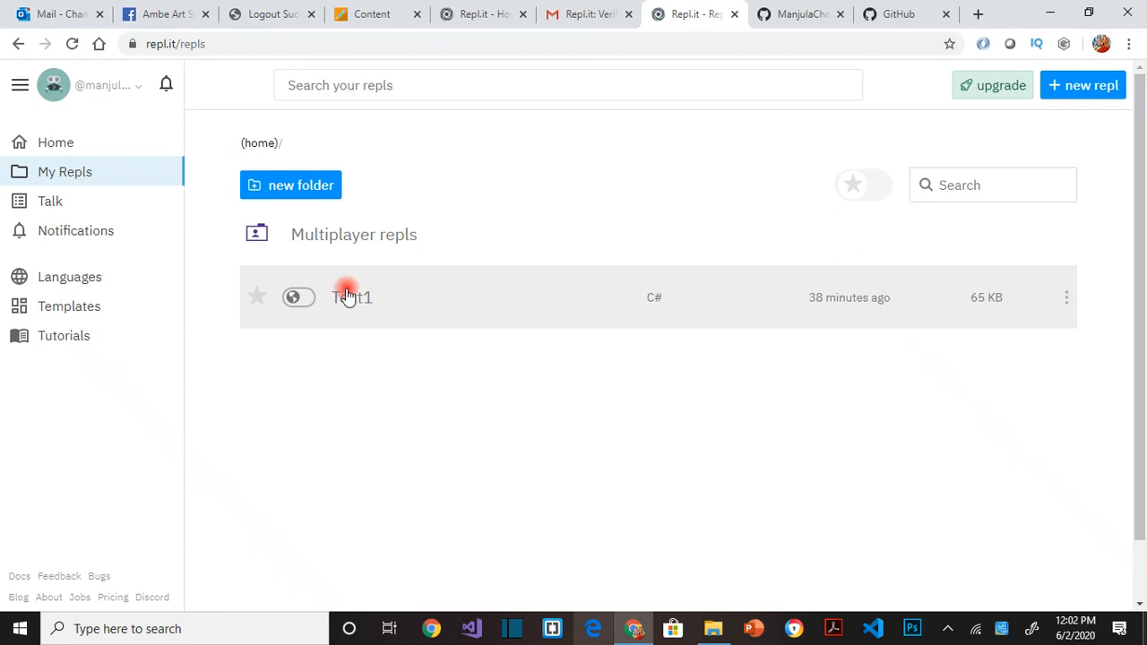
pyautogui.moveTo(381, 432)
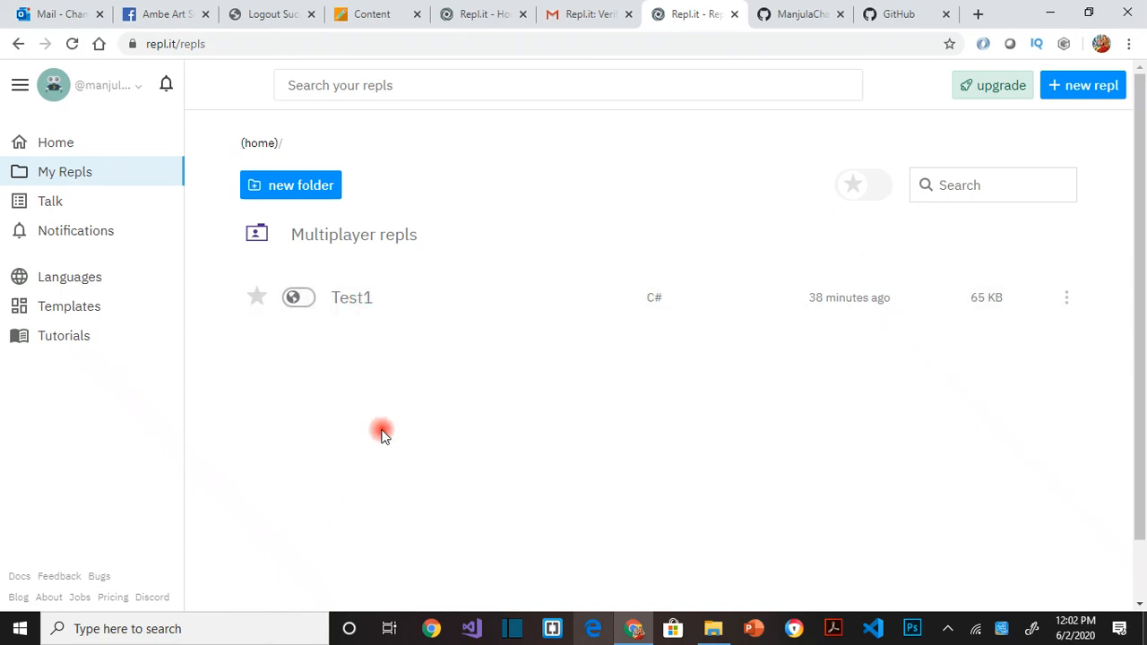
pyautogui.click(351, 298)
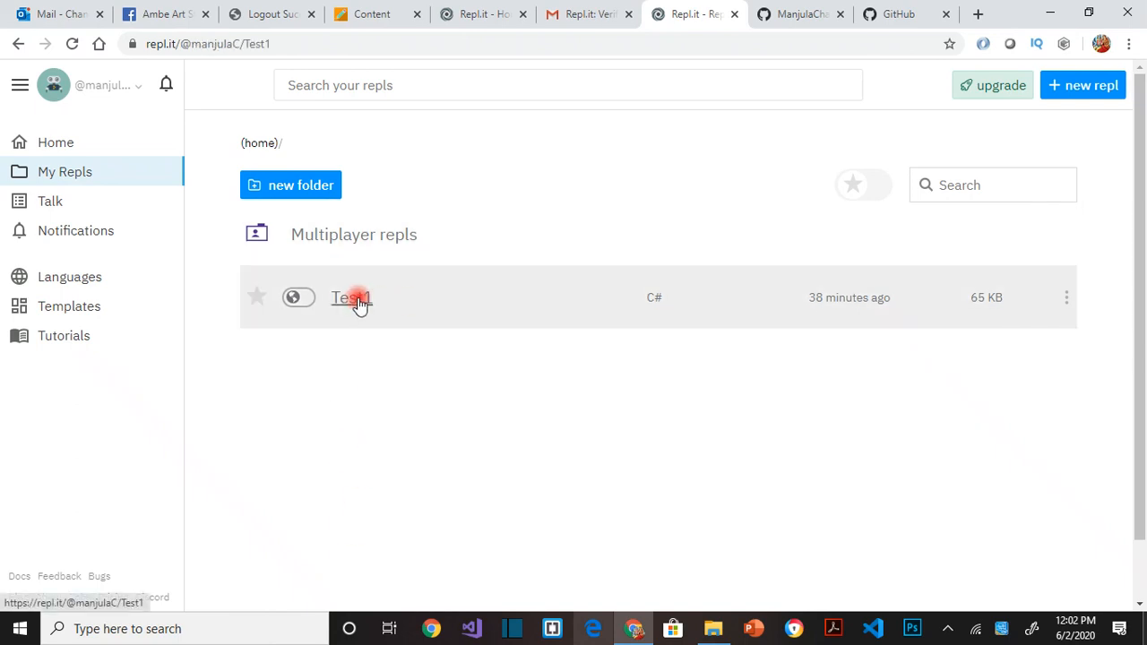
# - Reopen the Test1 repl from My Repls, showing main.cs and main.exe
pyautogui.click(352, 298)
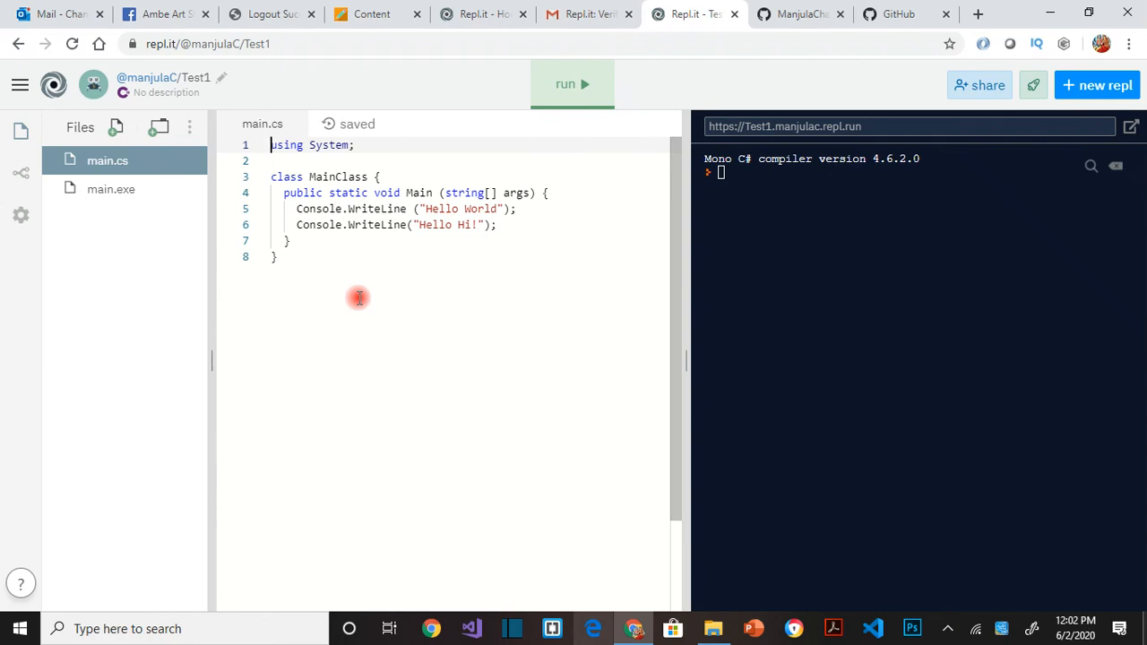
pyautogui.moveTo(684, 161)
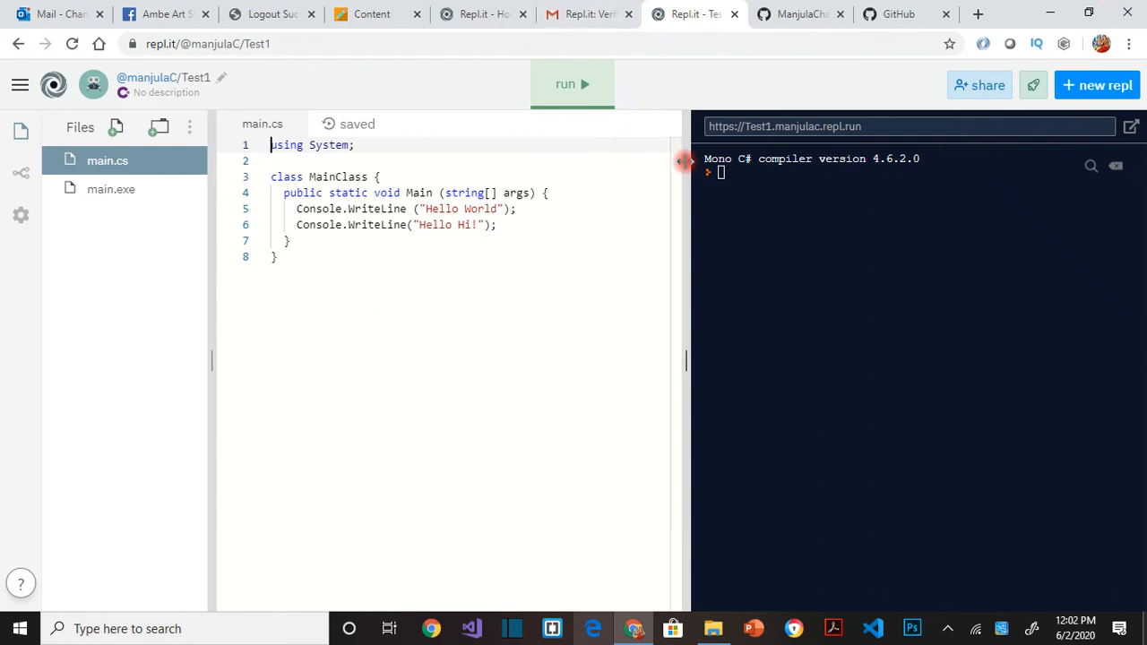